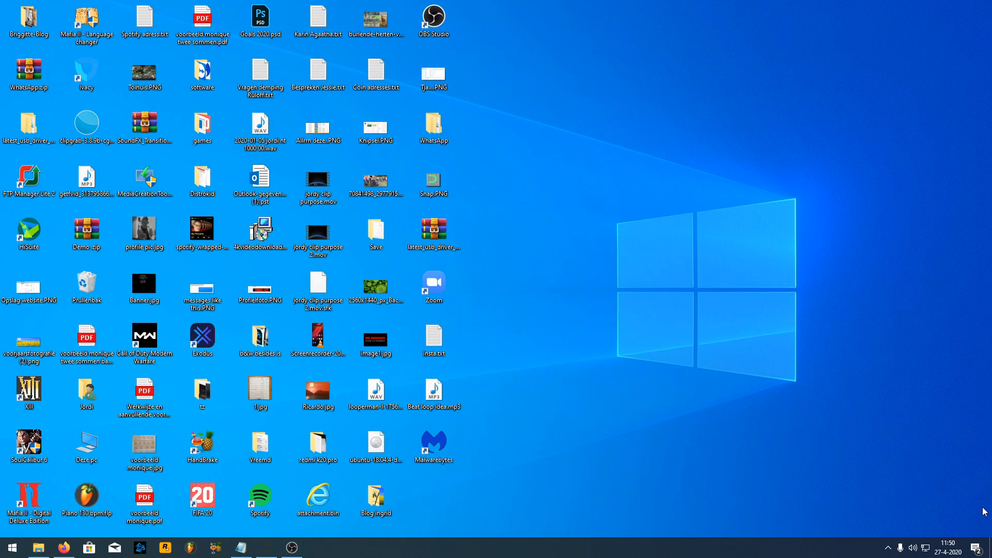
{"action": "mouse_move", "coordinate": [978, 501]}
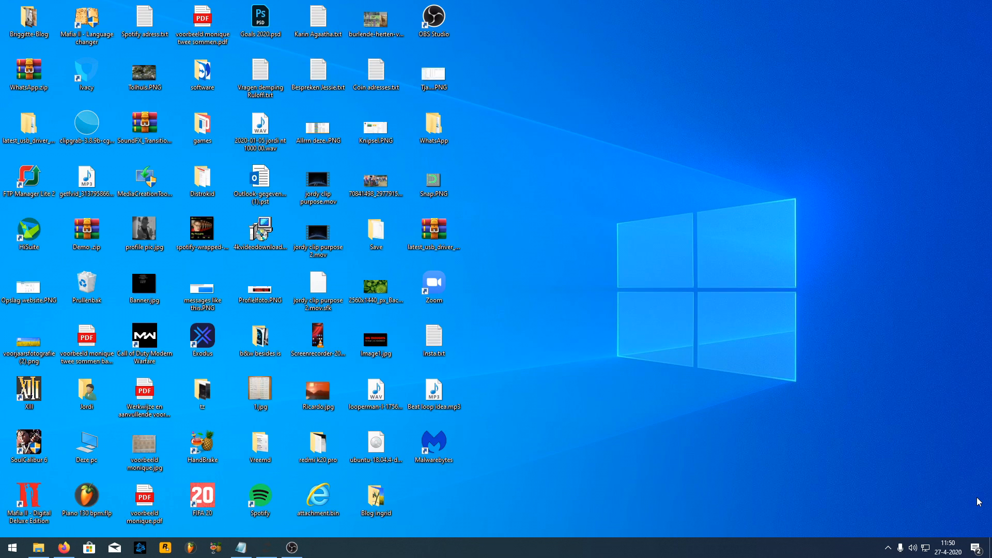
{"action": "mouse_move", "coordinate": [808, 531]}
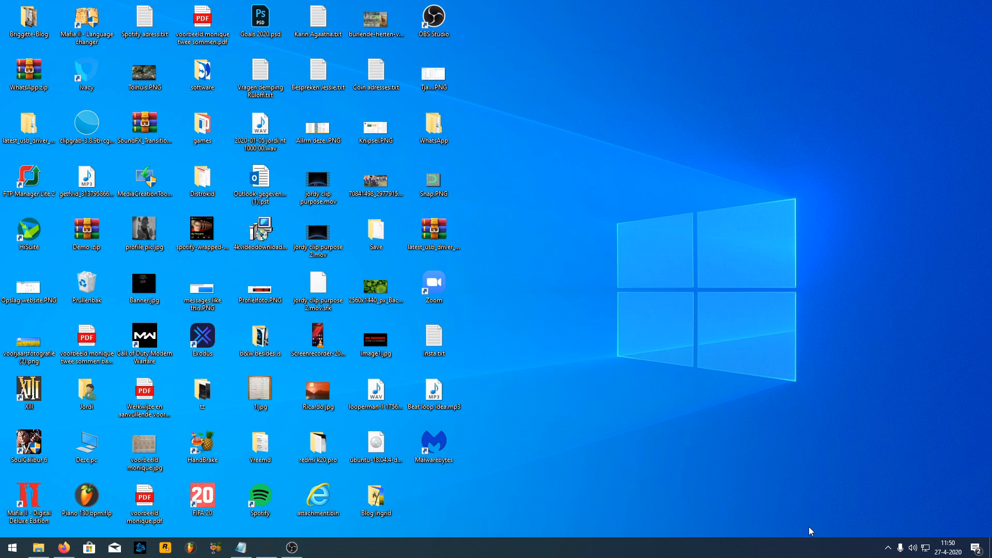
{"action": "mouse_move", "coordinate": [810, 499]}
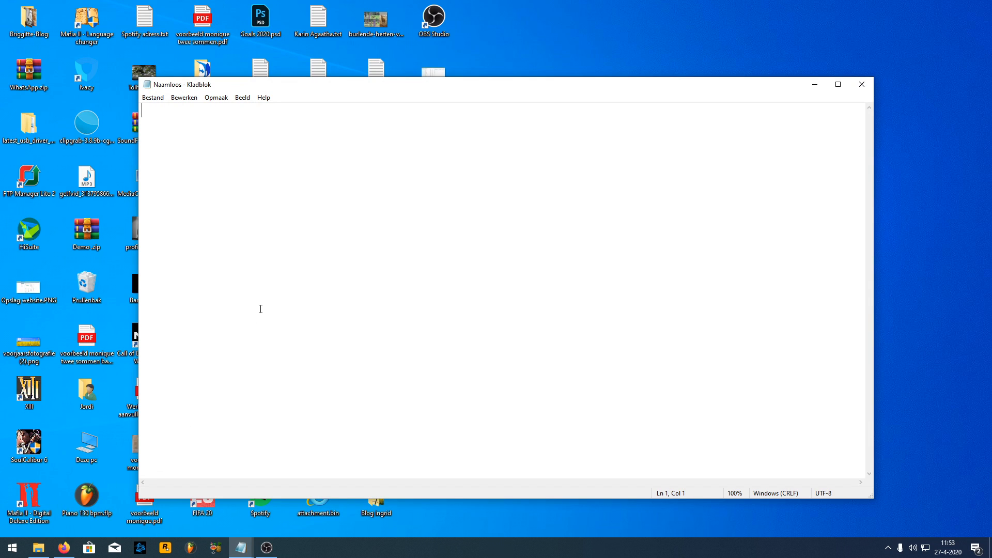
{"action": "mouse_move", "coordinate": [272, 292]}
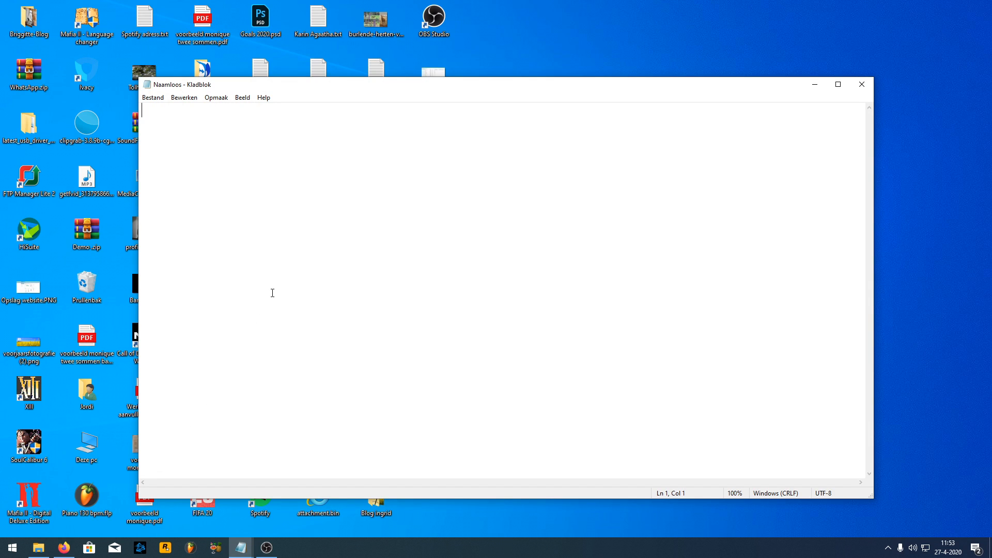
{"action": "mouse_move", "coordinate": [288, 278]}
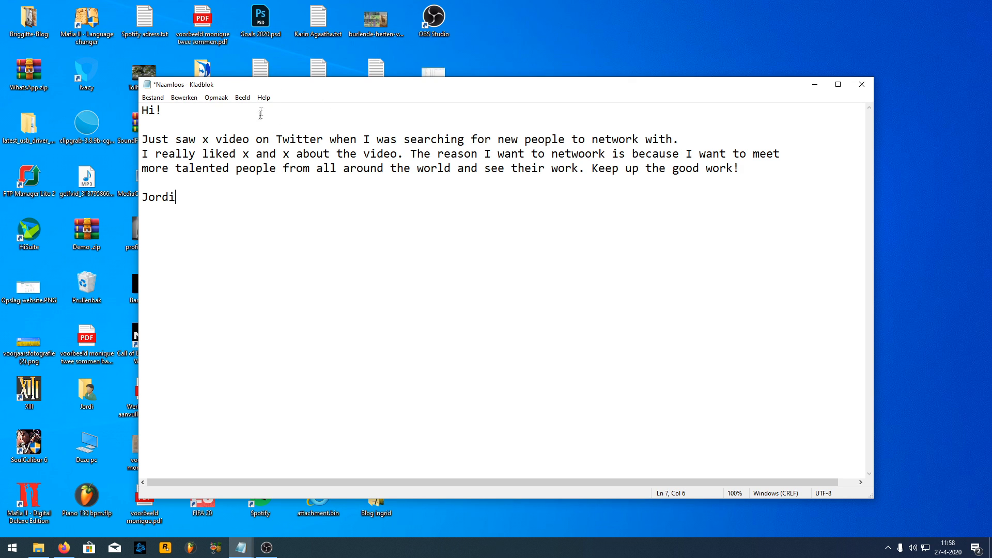
{"action": "mouse_move", "coordinate": [320, 124]}
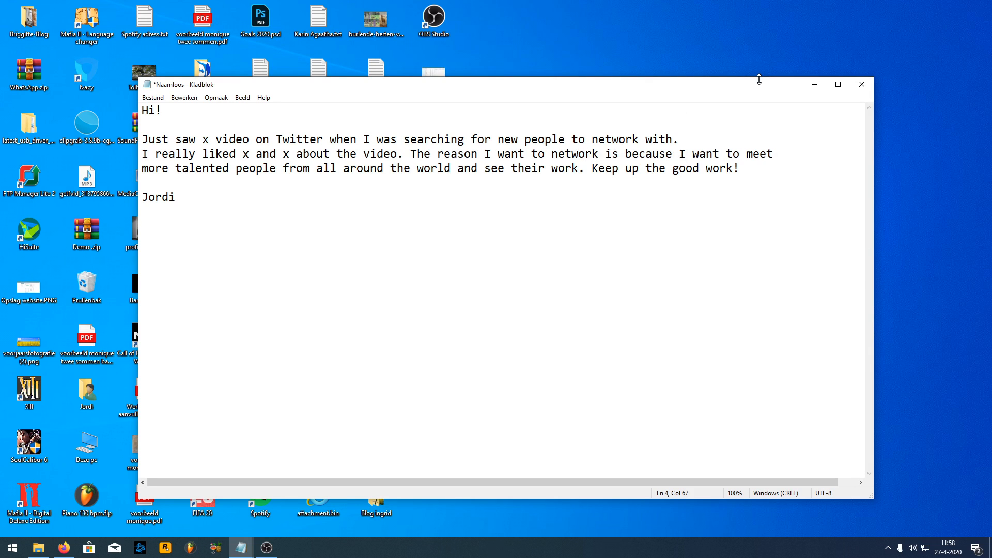
{"action": "mouse_move", "coordinate": [331, 182]}
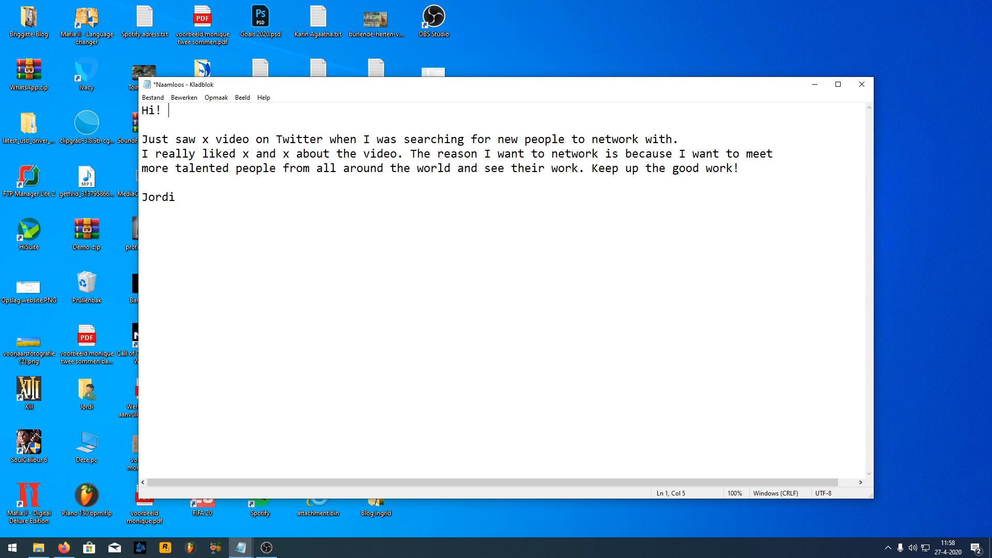
Add a row of dots after the greeting in the Notepad outreach template.
{"action": "type", "text": "....."}
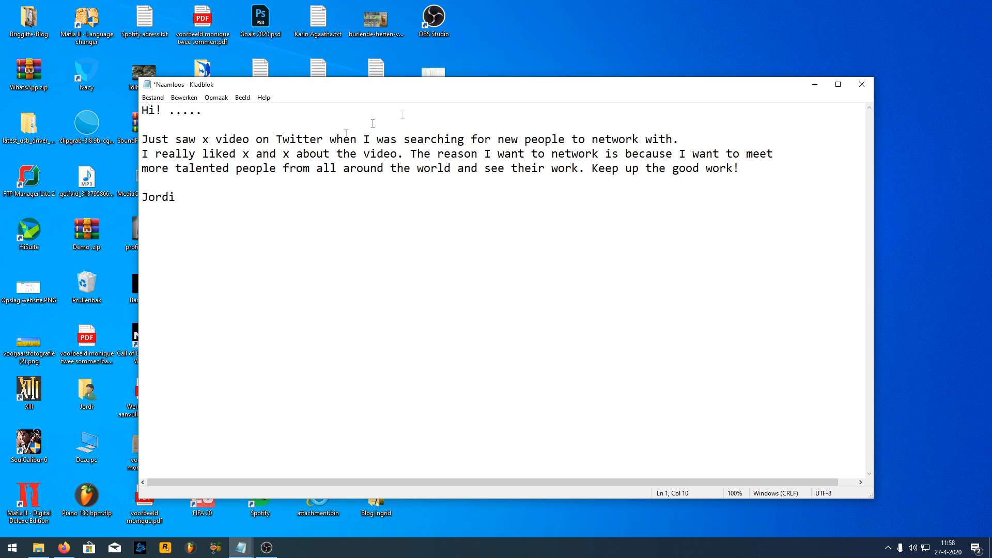
{"action": "mouse_move", "coordinate": [608, 168]}
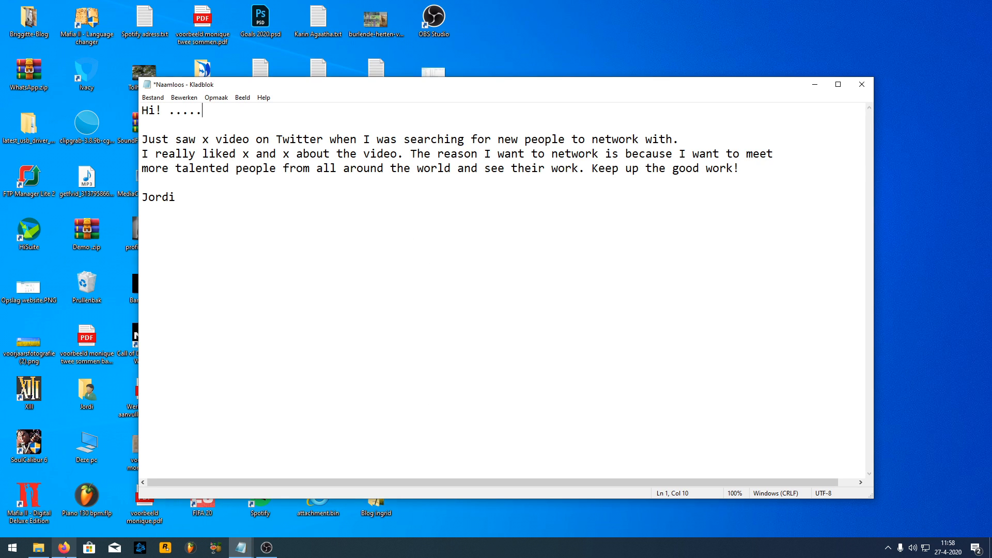
Switch to the browser, go to the Twitter home timeline and begin searching #underground.
{"action": "left_click", "coordinate": [62, 548]}
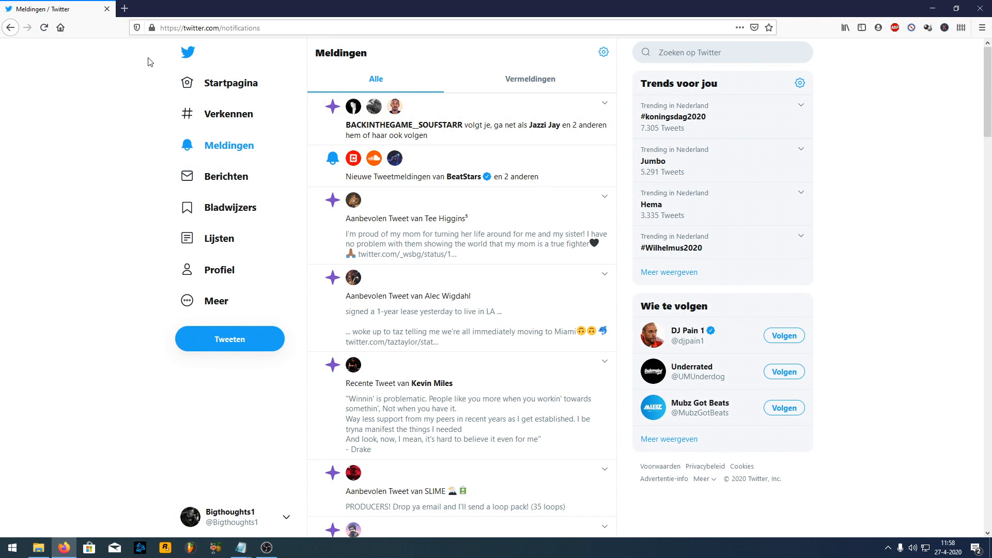
{"action": "left_click", "coordinate": [233, 83]}
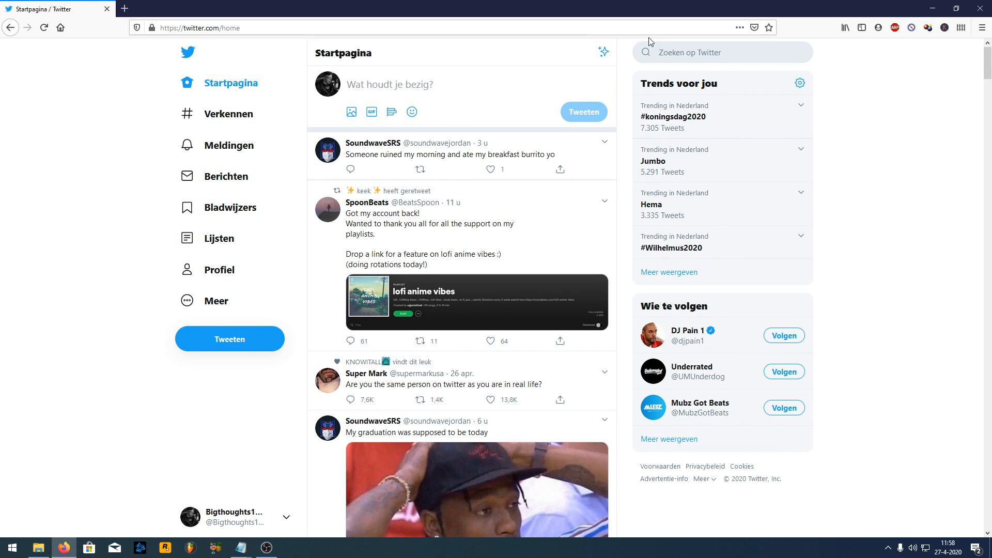
{"action": "left_click", "coordinate": [721, 51]}
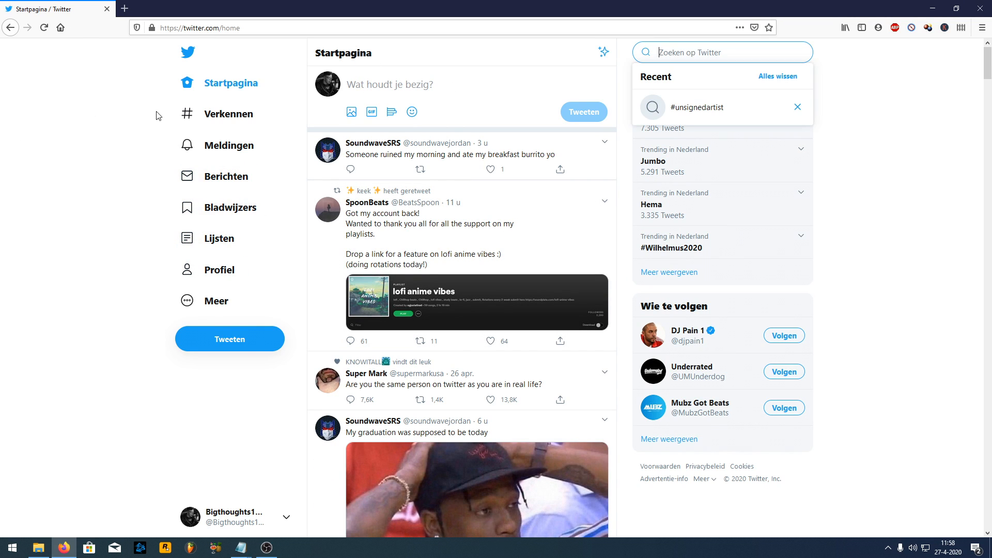
{"action": "mouse_move", "coordinate": [176, 86]}
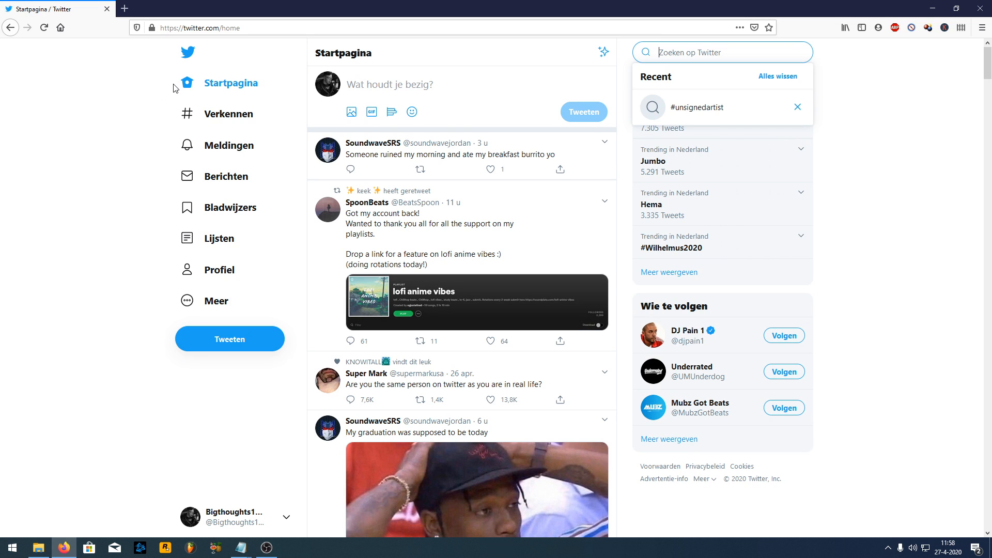
{"action": "mouse_move", "coordinate": [346, 5]}
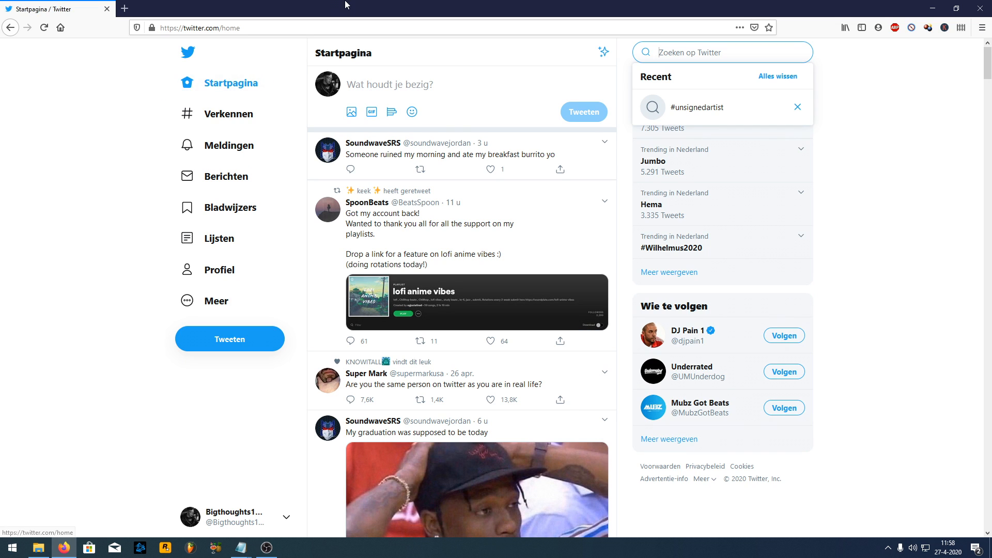
{"action": "type", "text": "#"}
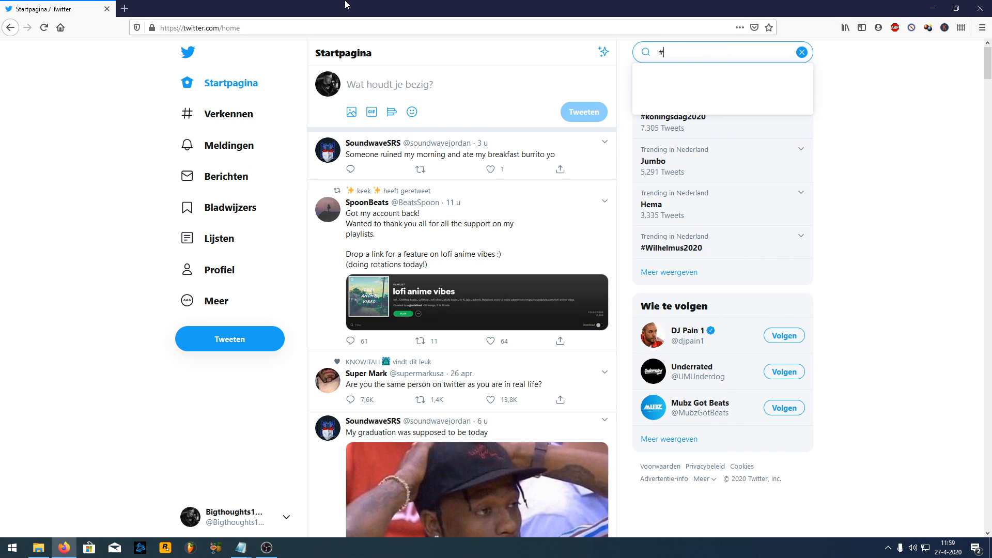
{"action": "type", "text": "underground"}
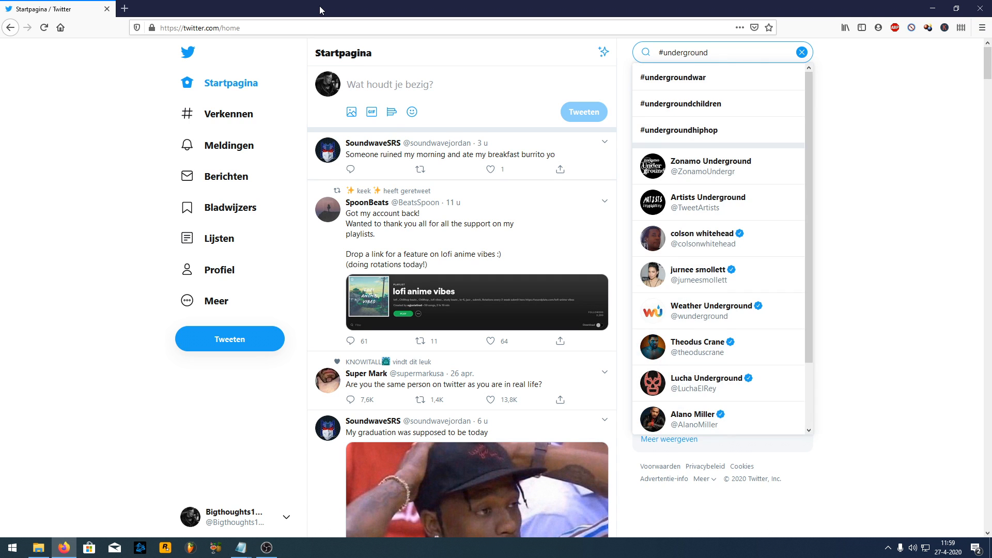
{"action": "type", "text": "rappers"}
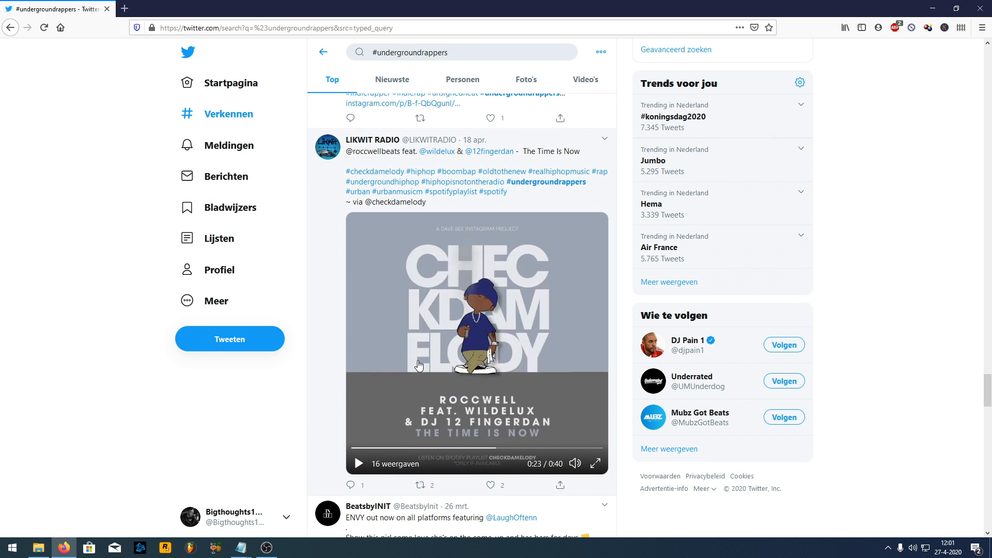
{"action": "mouse_move", "coordinate": [511, 328]}
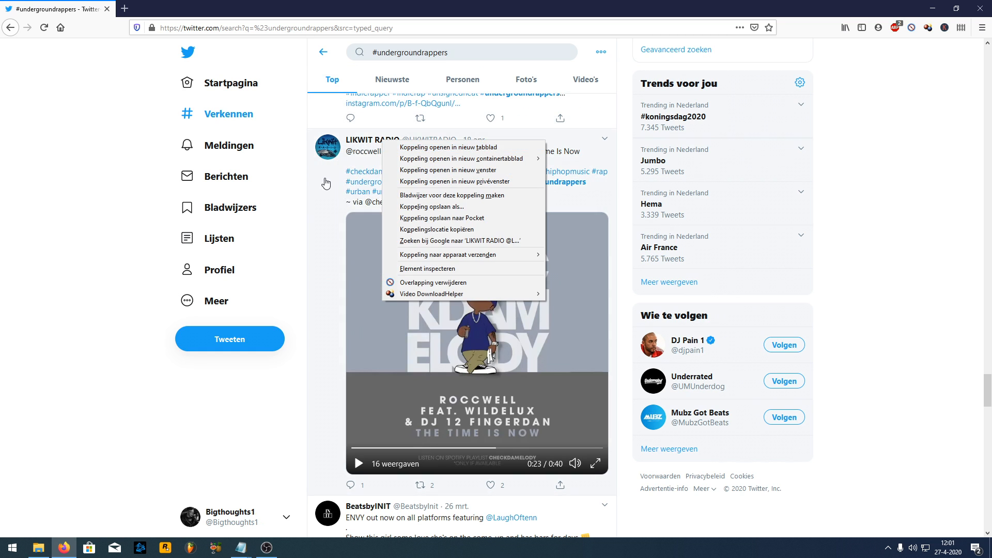
{"action": "mouse_move", "coordinate": [275, 416]}
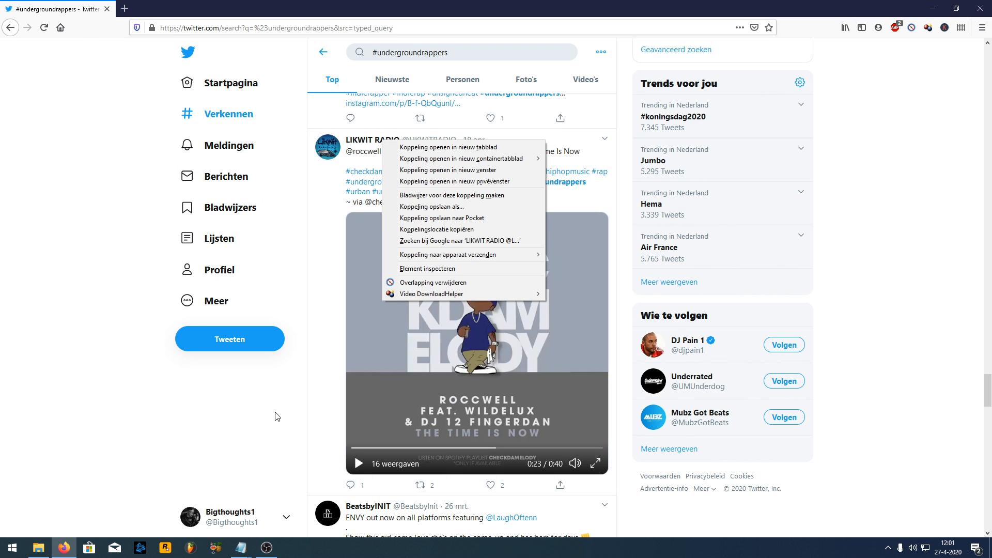
{"action": "left_click", "coordinate": [397, 280]}
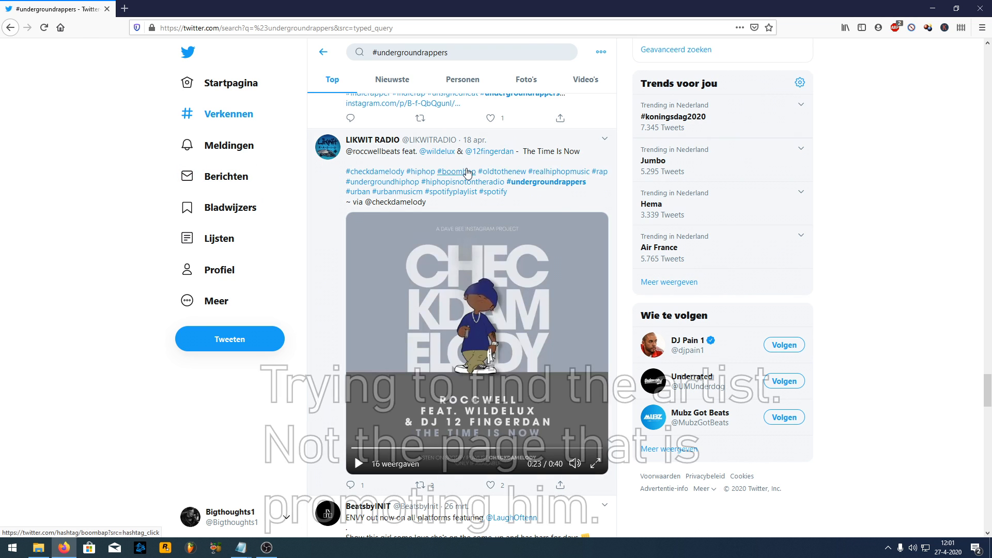
{"action": "right_click", "coordinate": [436, 151]}
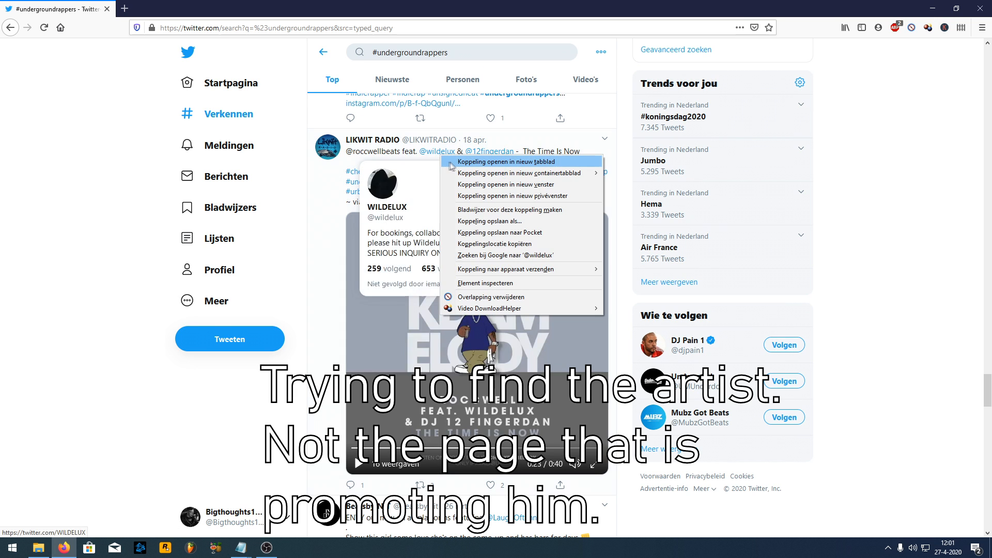
{"action": "left_click", "coordinate": [513, 161]}
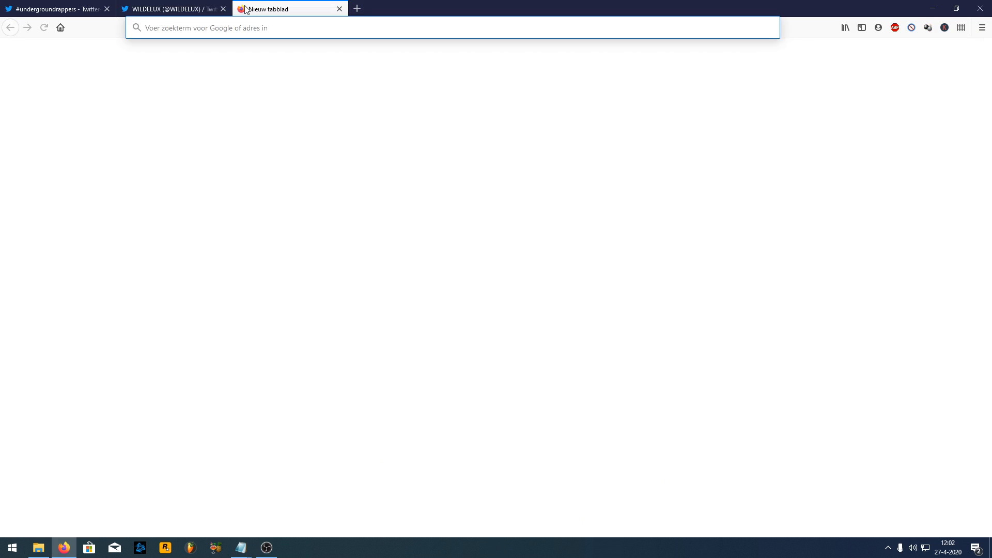
Go to youtube.com in the new tab and check the artist's profile link on Twitter.
{"action": "type", "text": "youtube.com"}
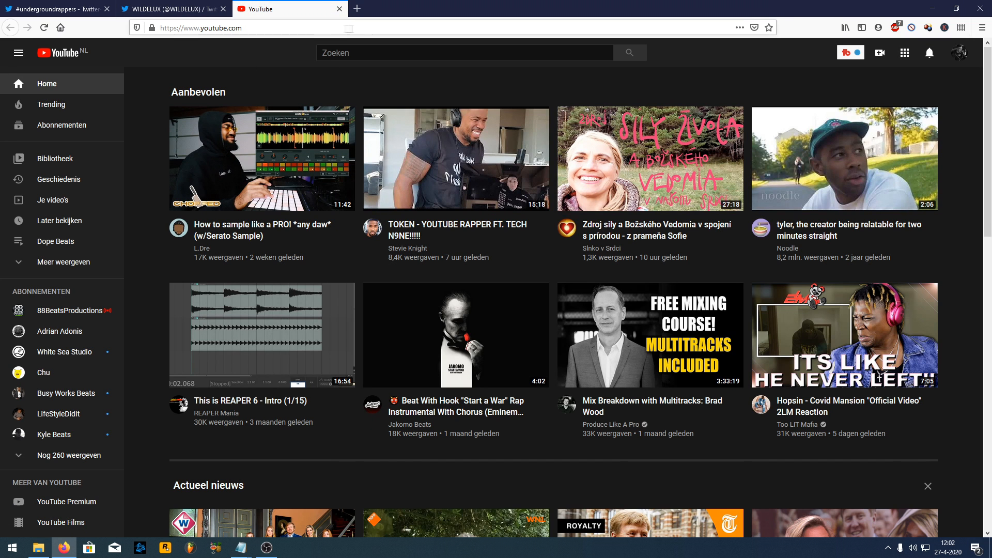
{"action": "left_click", "coordinate": [171, 9]}
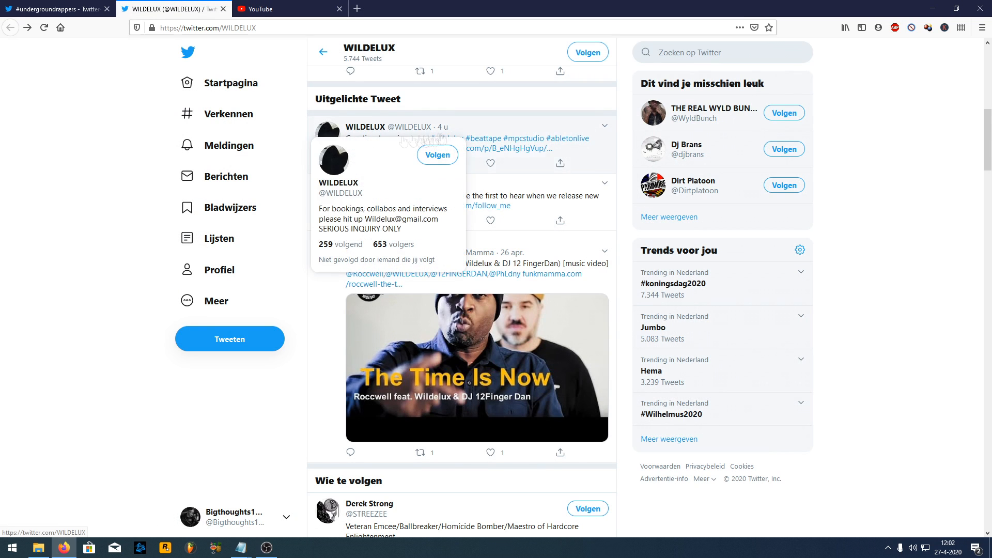
{"action": "right_click", "coordinate": [360, 131]}
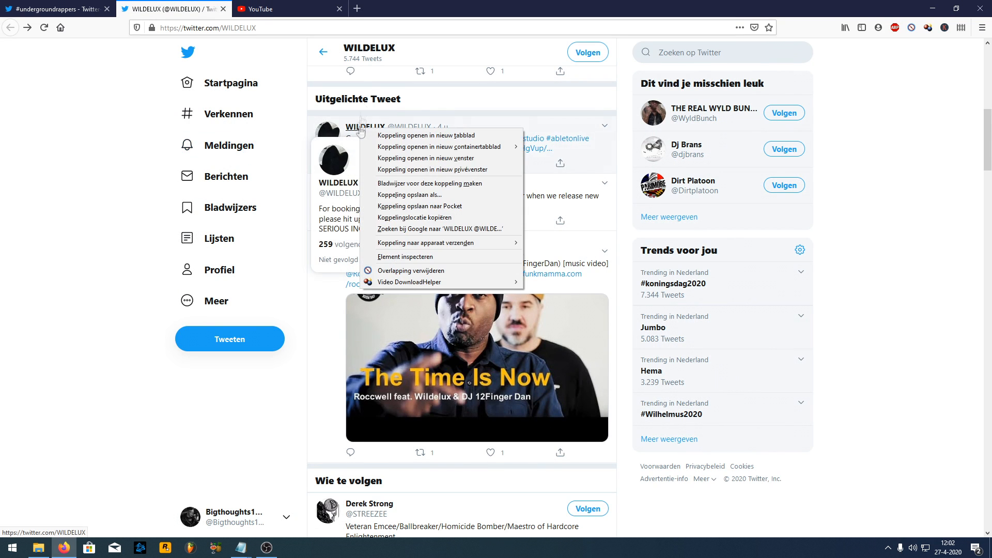
{"action": "left_click", "coordinate": [300, 173]}
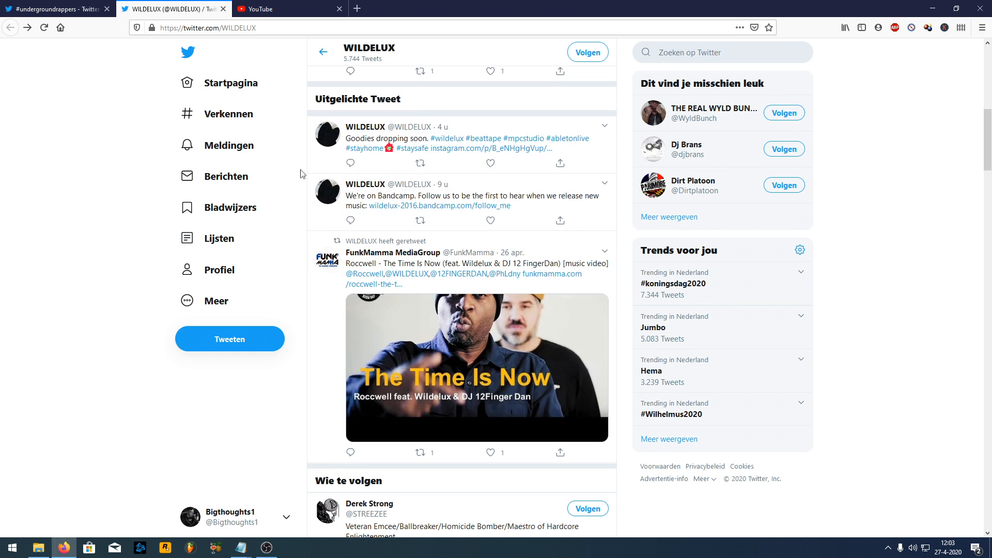
Search YouTube for wildelux and play 'The Dugout / Stop Playin' (Official Video)'.
{"action": "type", "text": "wildelux"}
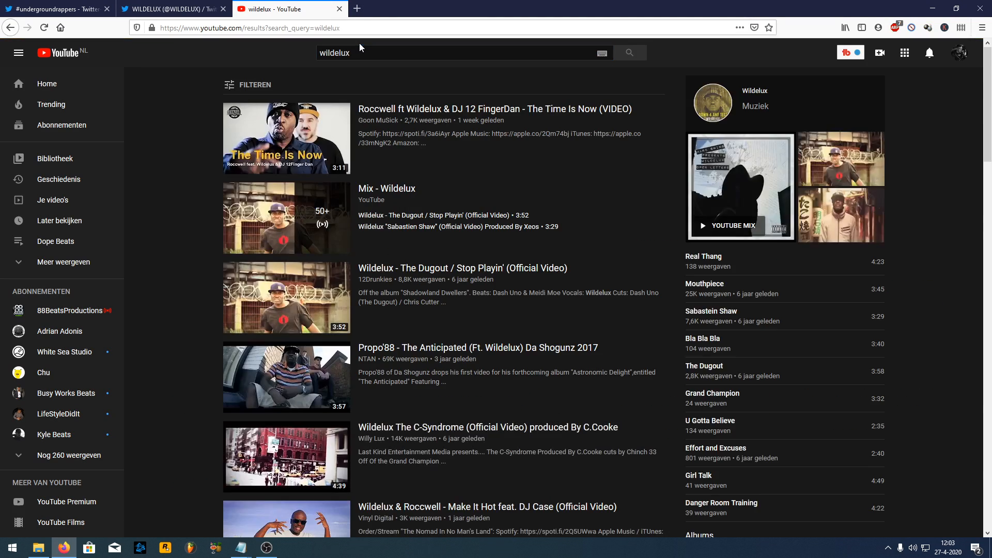
{"action": "left_click", "coordinate": [287, 137]}
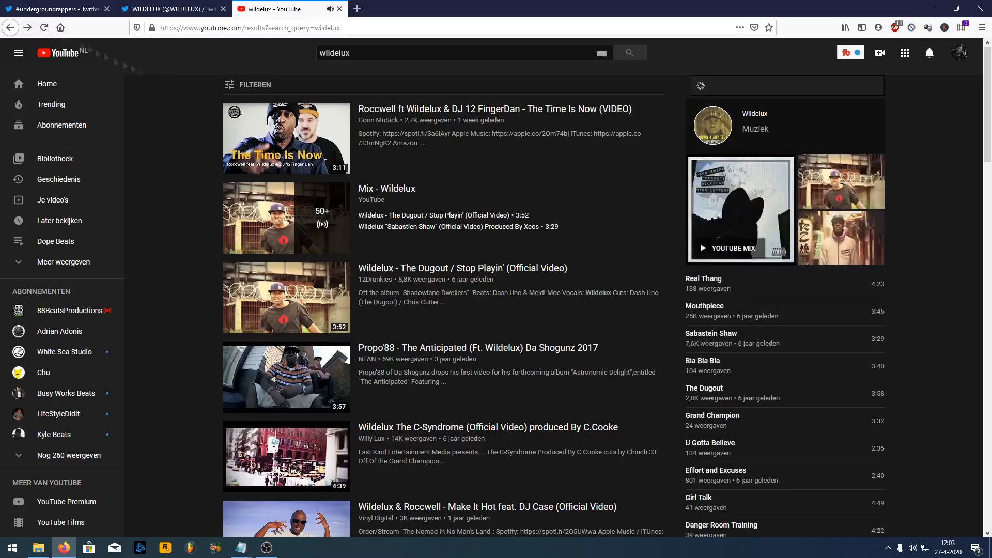
{"action": "left_click", "coordinate": [286, 297]}
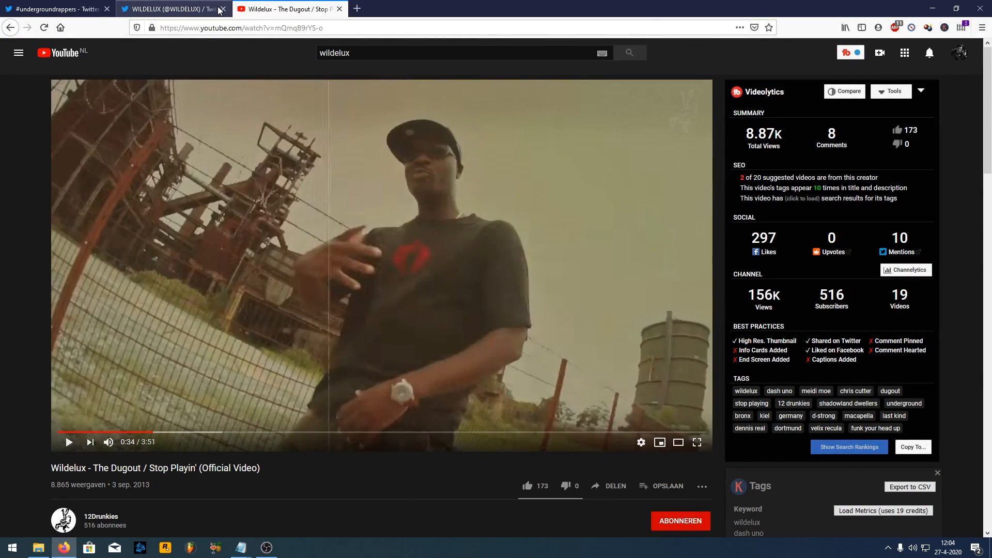
Like the LIKWIT RADIO 'The Time Is Now' tweet and write a reply praising its sound.
{"action": "left_click", "coordinate": [167, 9]}
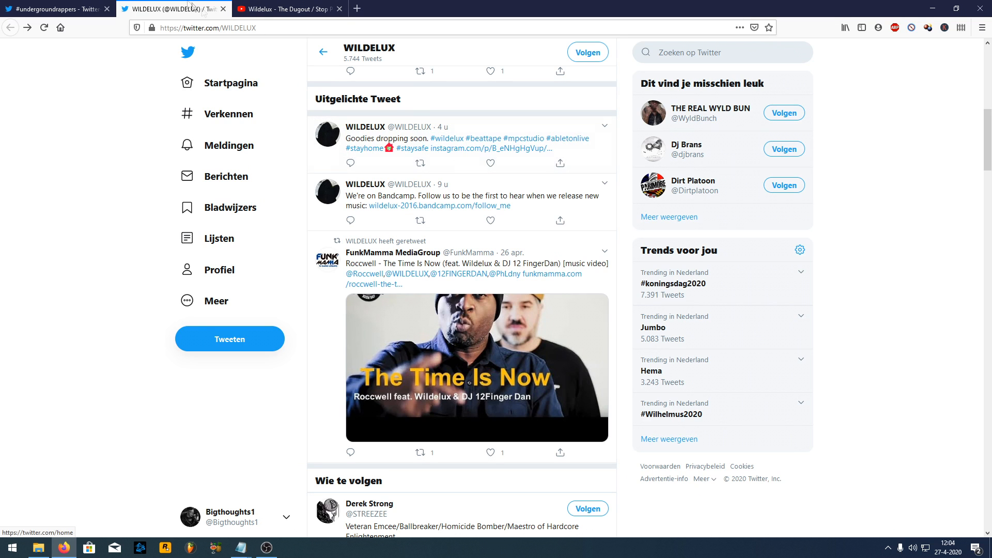
{"action": "left_click", "coordinate": [54, 10]}
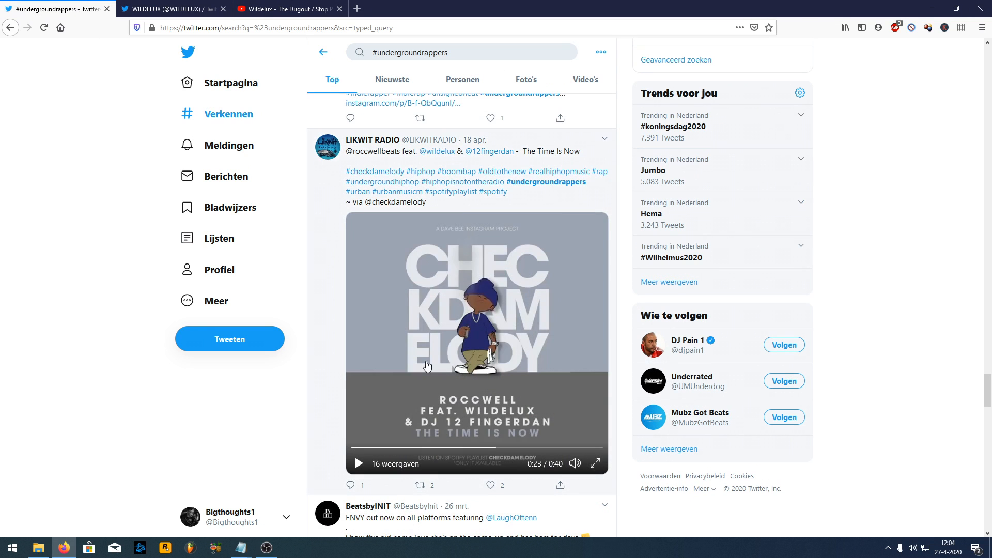
{"action": "scroll", "scroll_direction": "down", "scroll_amount": 3}
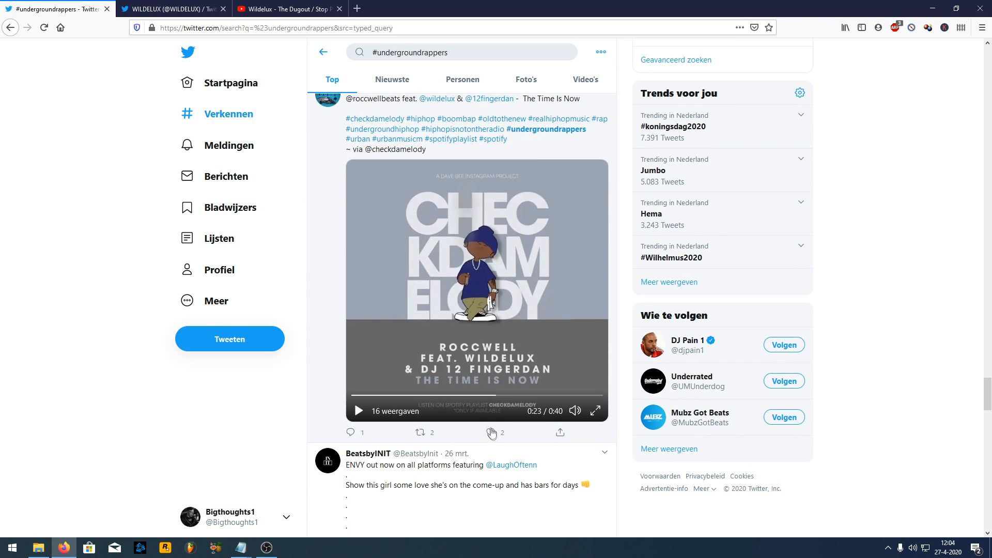
{"action": "left_click", "coordinate": [490, 432]}
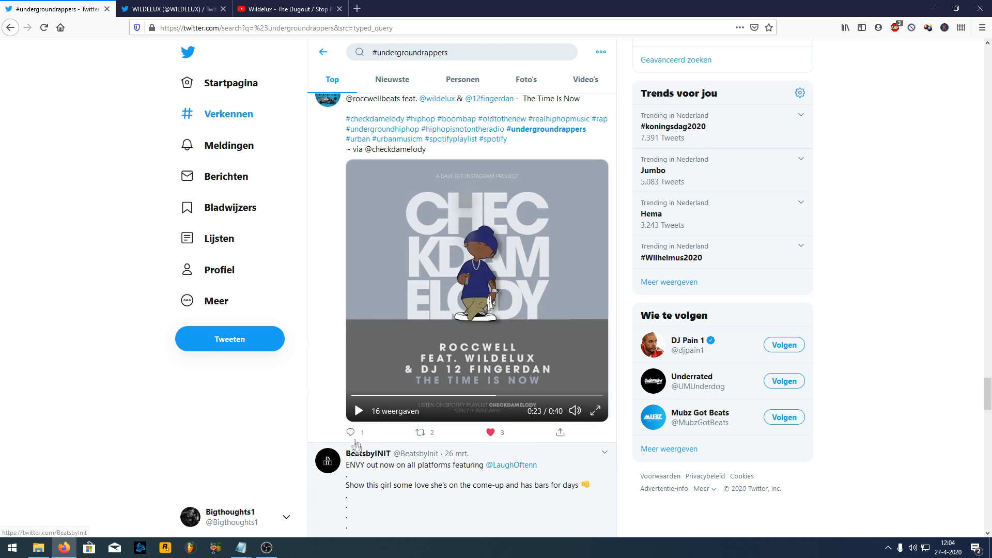
{"action": "left_click", "coordinate": [352, 432]}
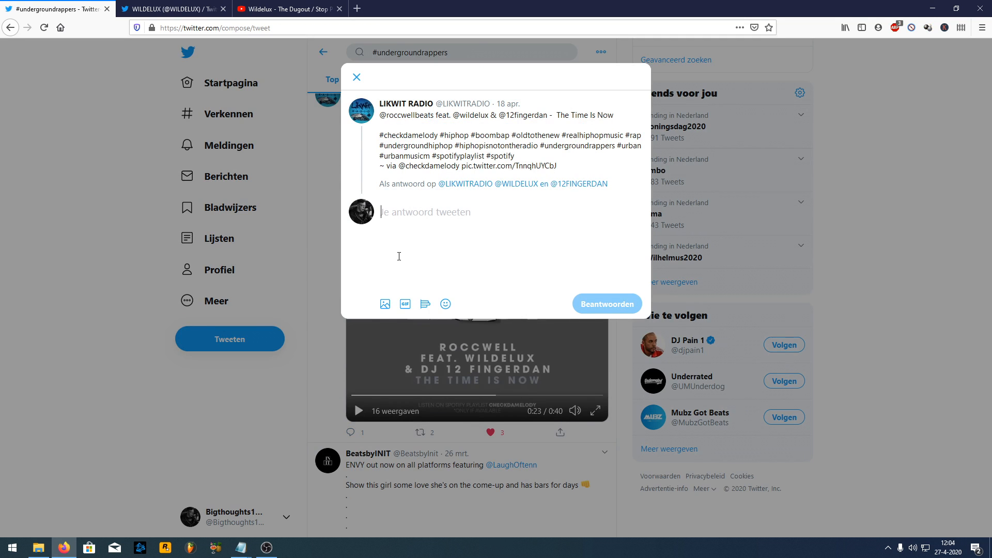
{"action": "type", "text": "This sounds nice! Really dig the old-schoo"}
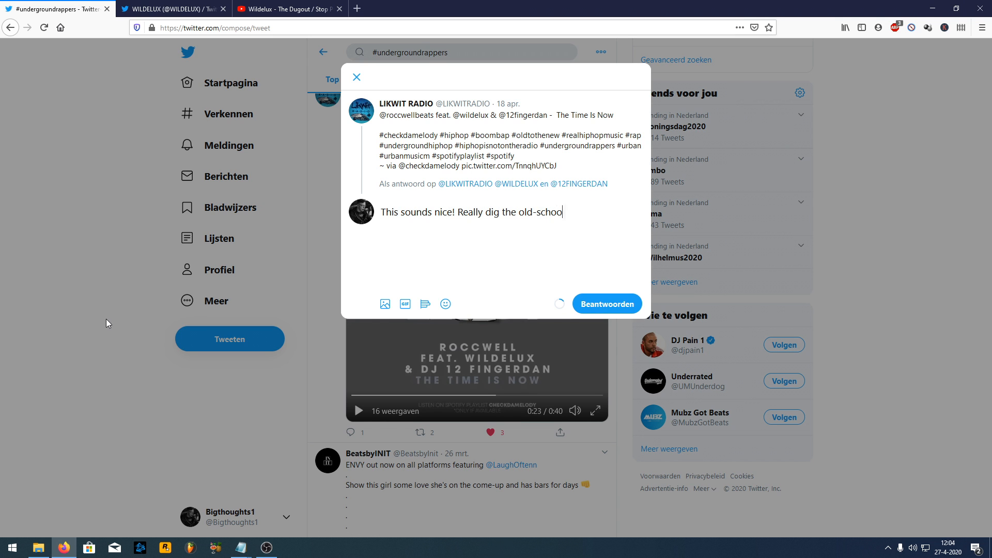
{"action": "left_click", "coordinate": [605, 303]}
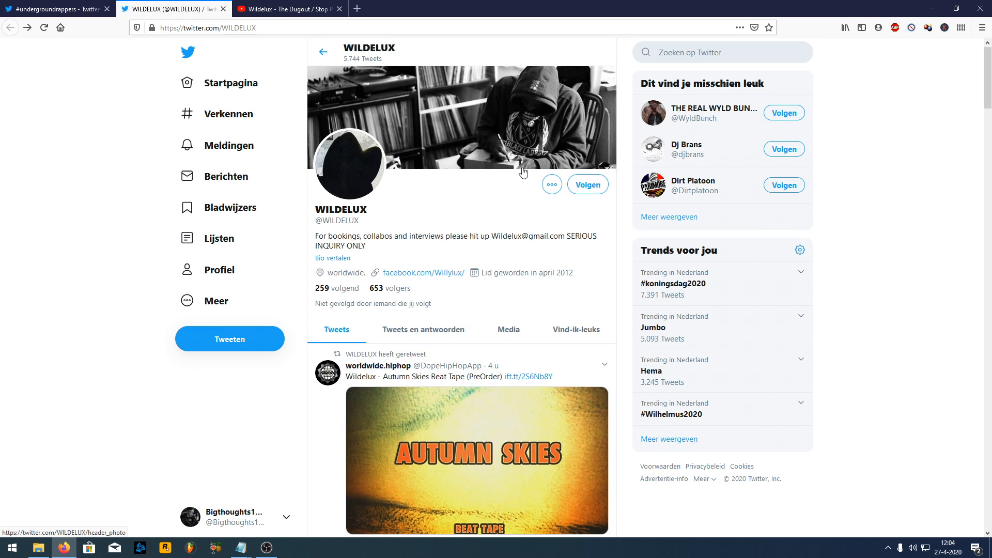
{"action": "mouse_move", "coordinate": [537, 186]}
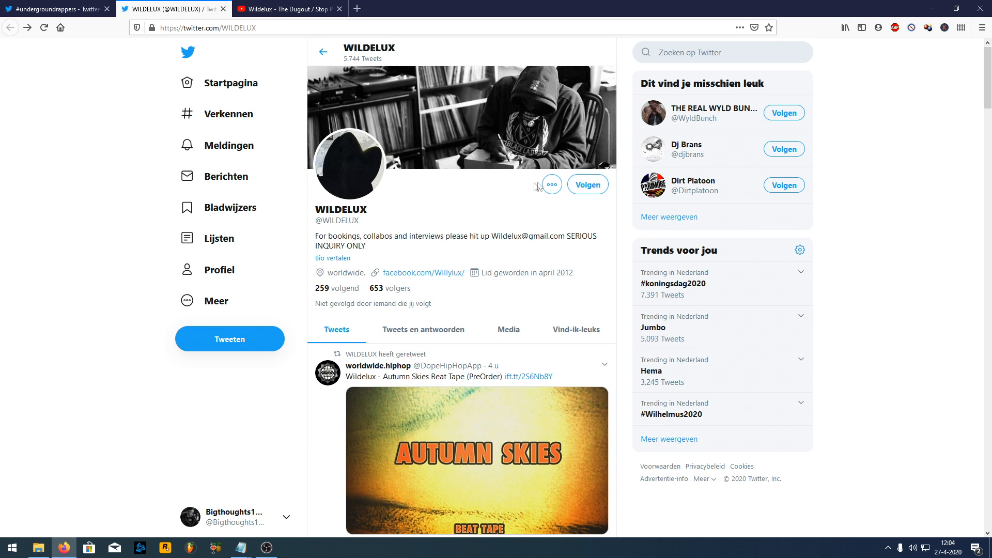
Follow the WILDELUX account and glance at its profile options menu.
{"action": "left_click", "coordinate": [587, 184]}
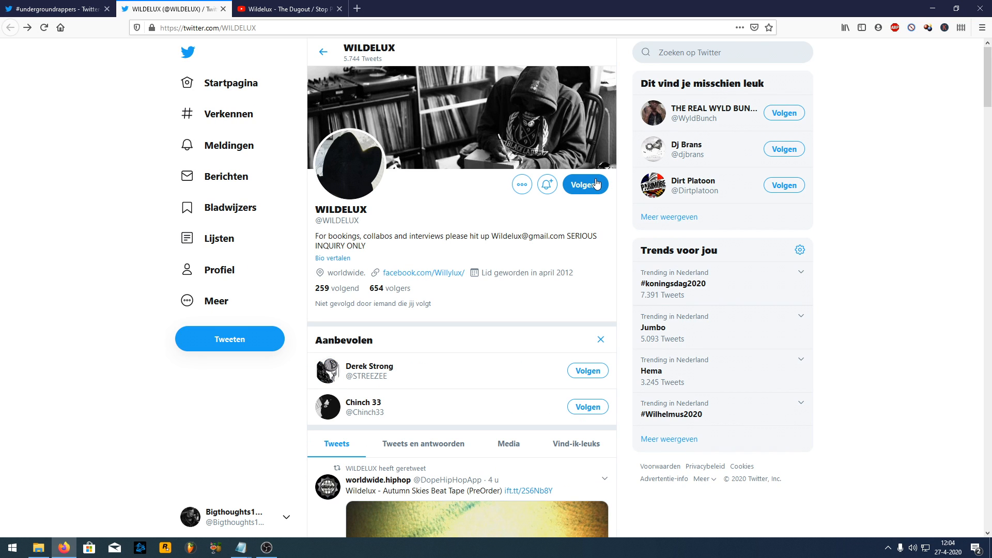
{"action": "left_click", "coordinate": [585, 184]}
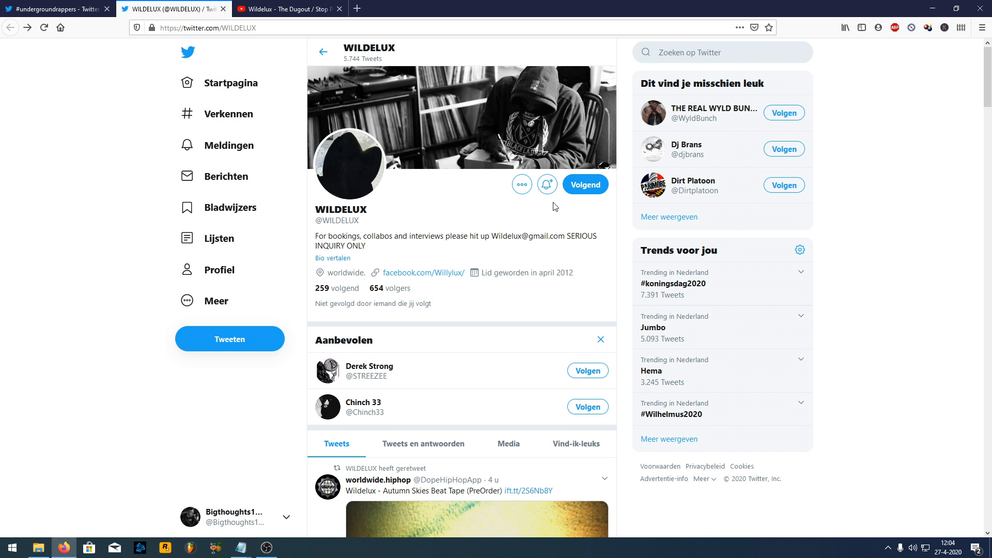
{"action": "mouse_move", "coordinate": [520, 184]}
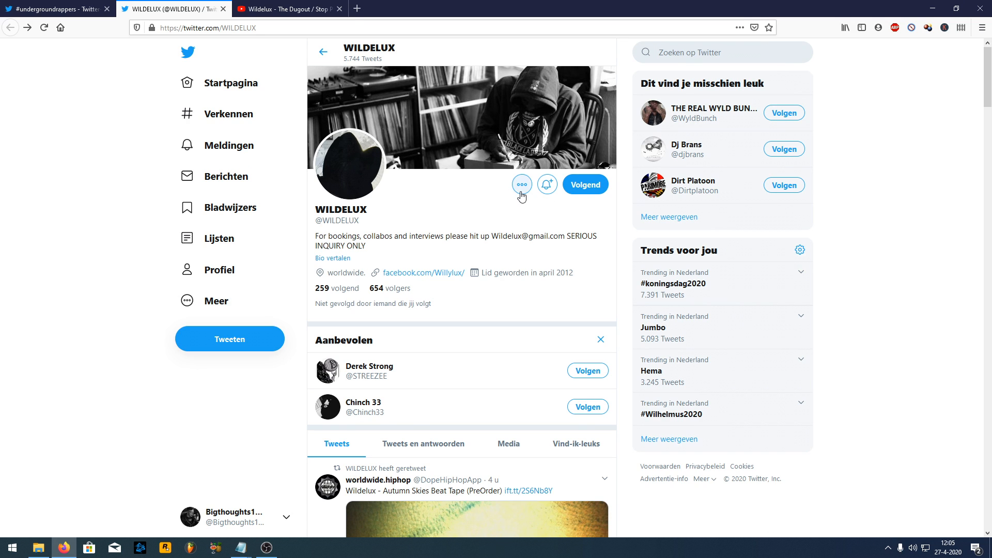
{"action": "left_click", "coordinate": [521, 184]}
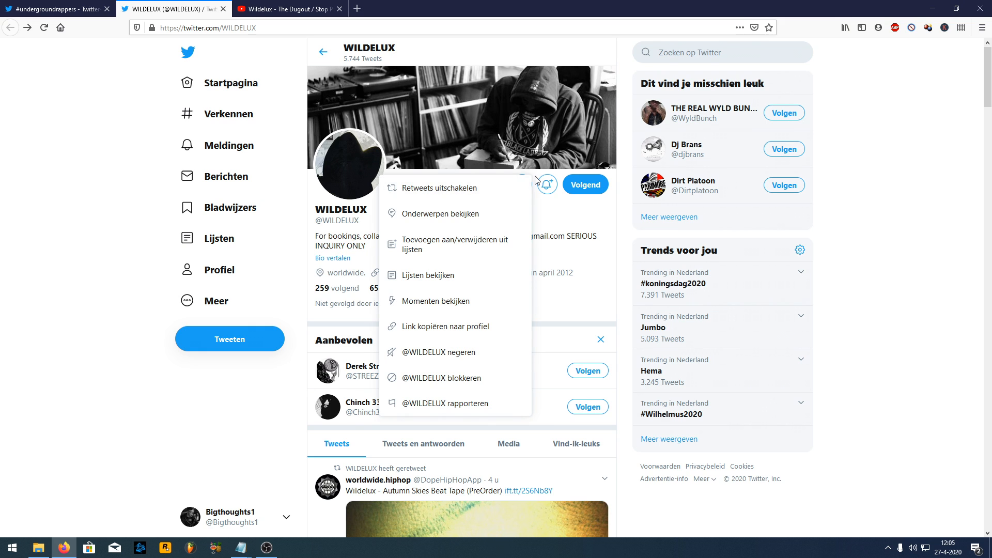
{"action": "mouse_move", "coordinate": [602, 271]}
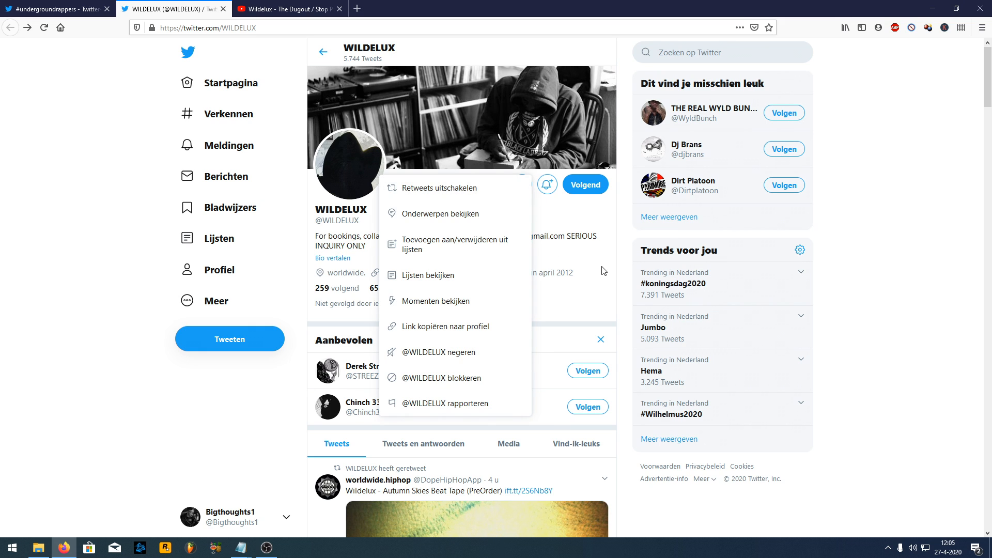
{"action": "left_click", "coordinate": [521, 184]}
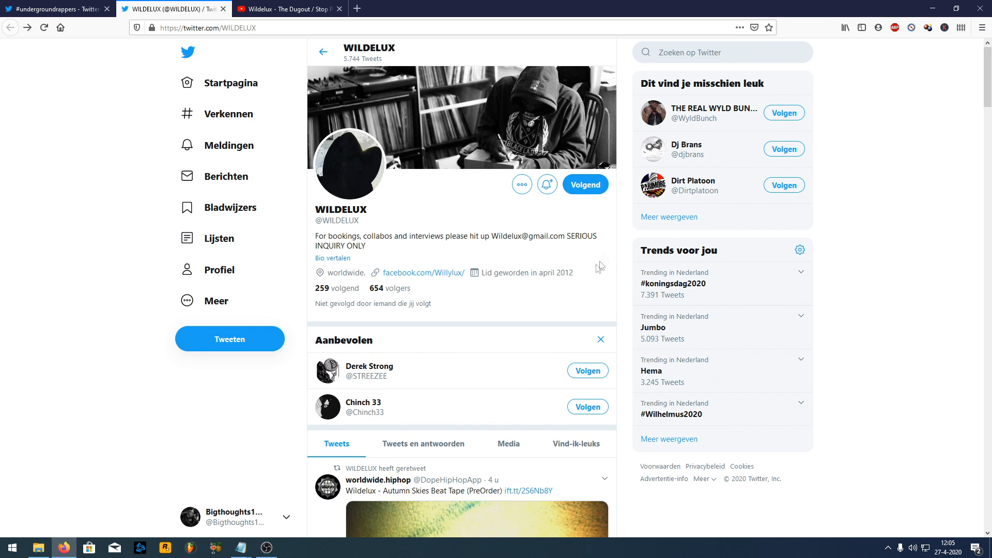
{"action": "mouse_move", "coordinate": [614, 212]}
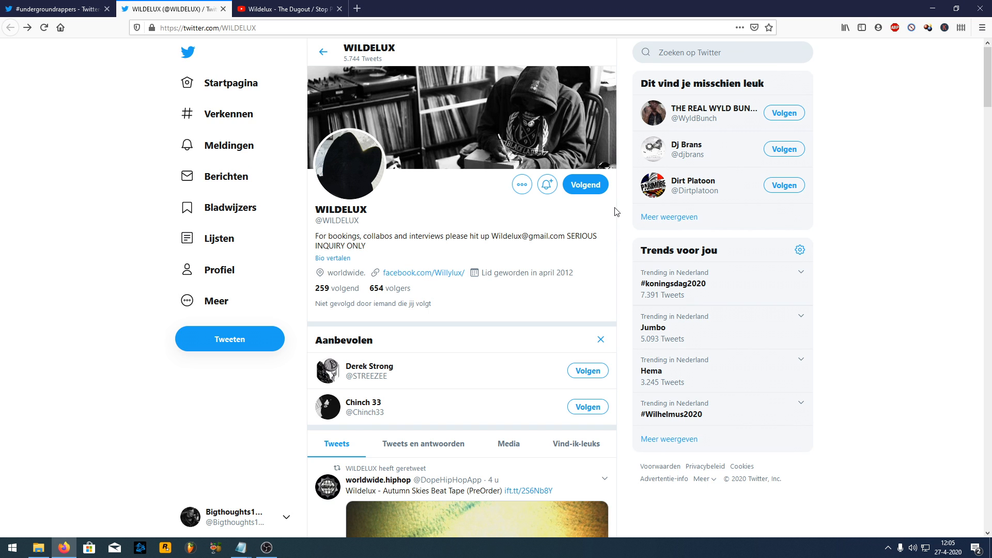
{"action": "mouse_move", "coordinate": [525, 117]}
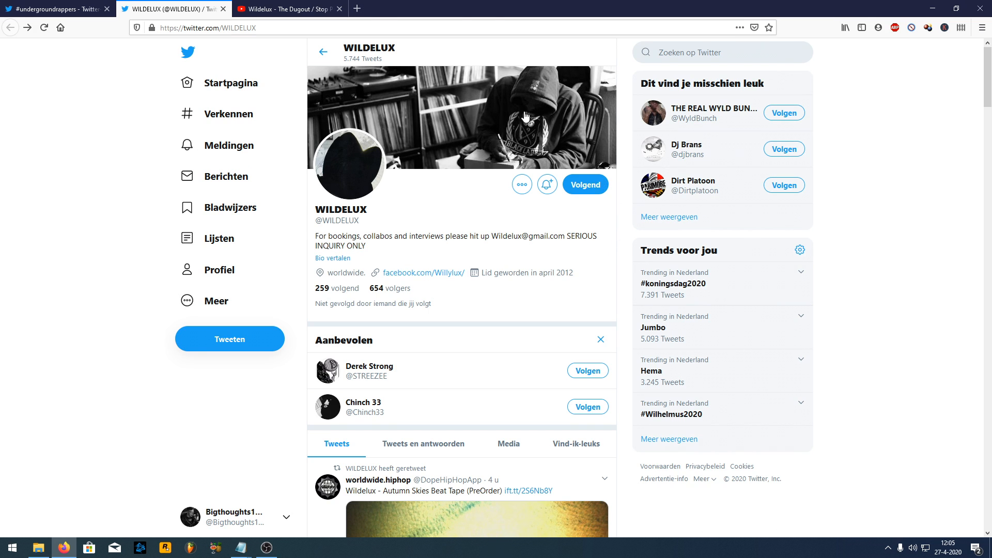
{"action": "mouse_move", "coordinate": [408, 42]}
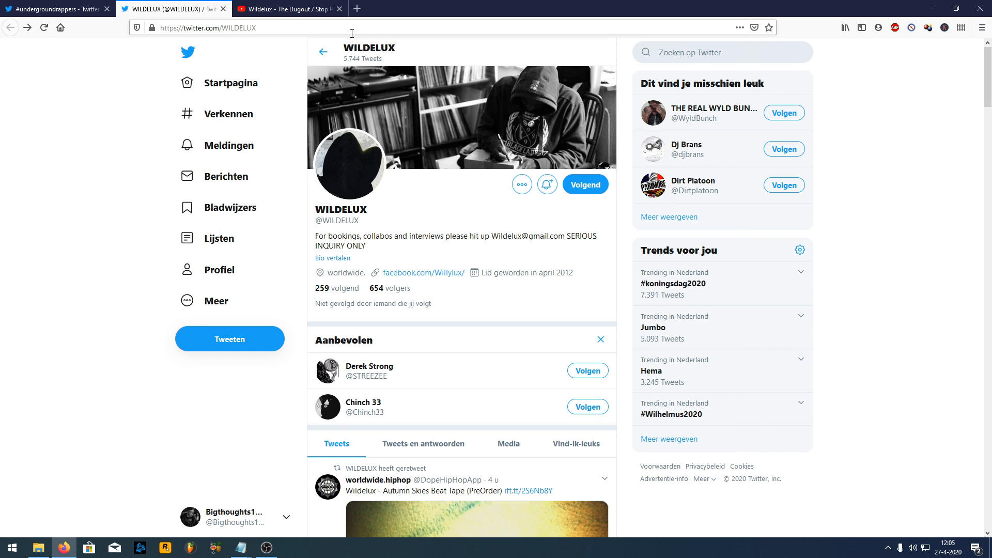
Check the YouTube wildelux results, then return to the Twitter home feed.
{"action": "left_click", "coordinate": [288, 9]}
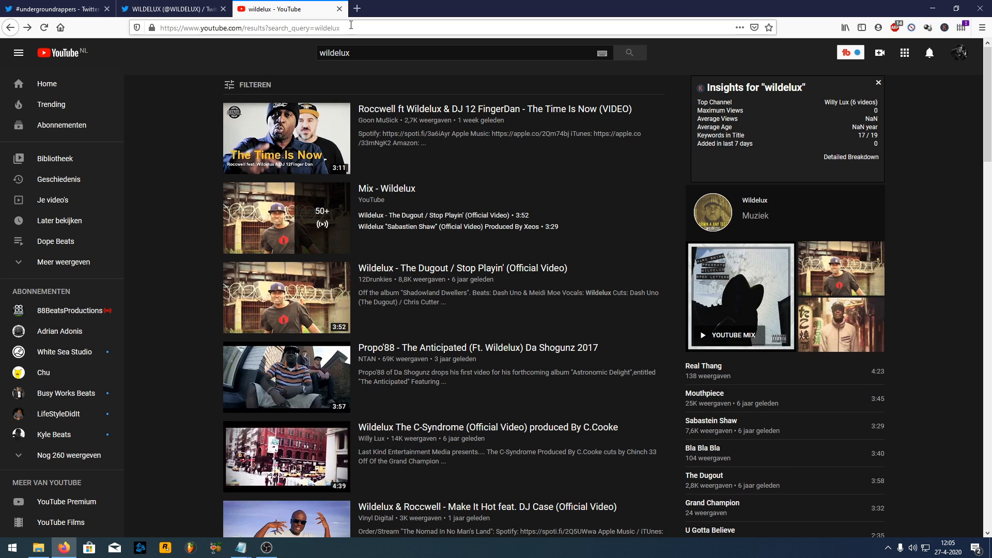
{"action": "left_click", "coordinate": [172, 9]}
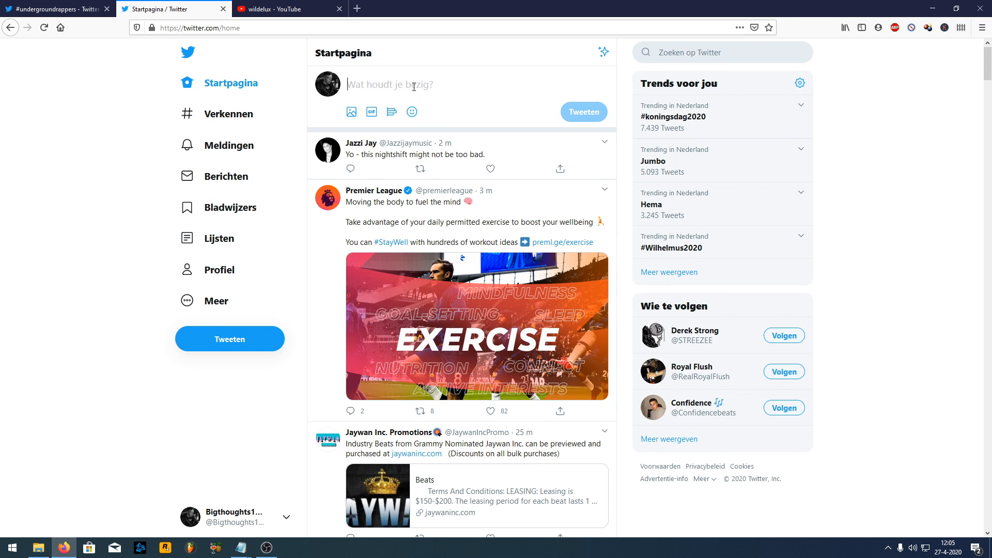
{"action": "type", "text": "@WILDELUX Hi man!"}
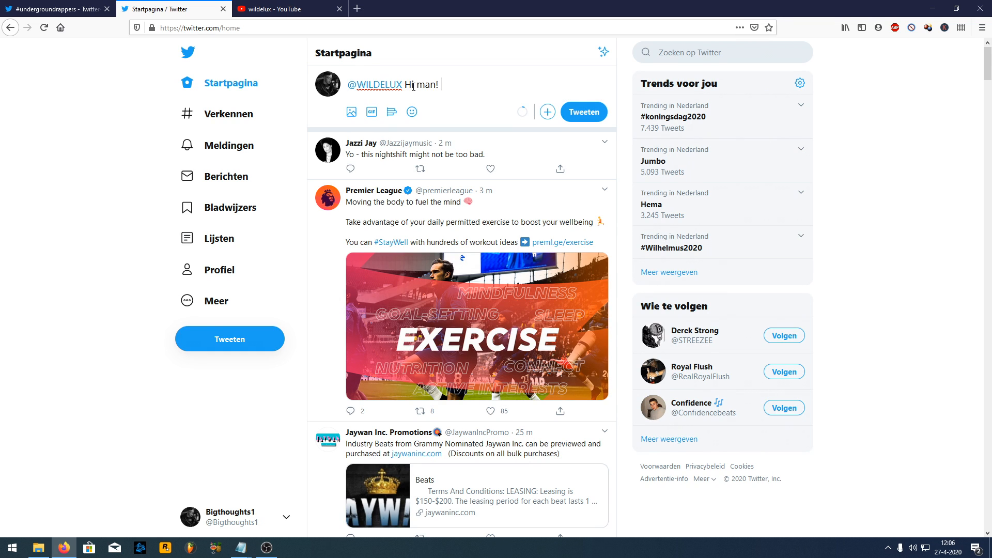
{"action": "type", "text": "Checked the song:"}
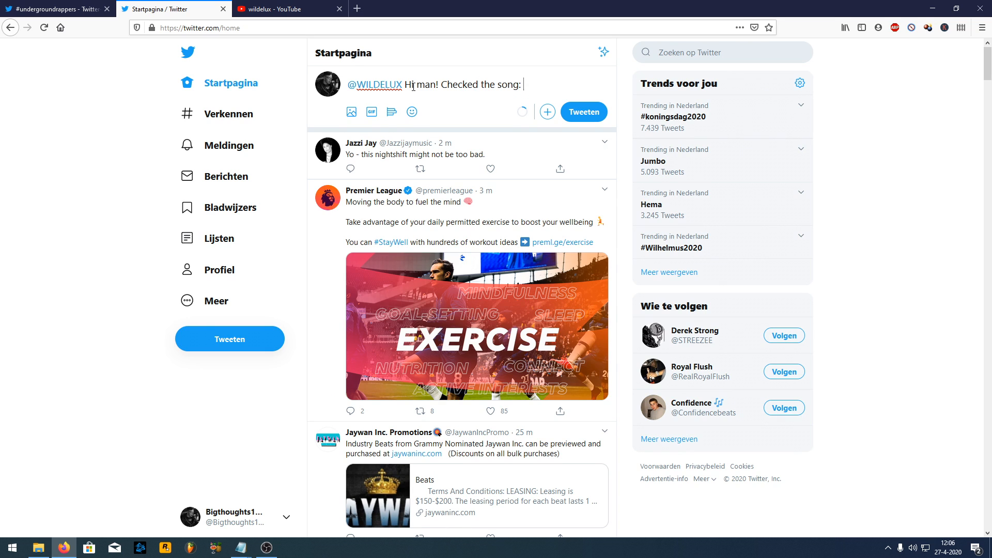
{"action": "type", "text": "\"Time"}
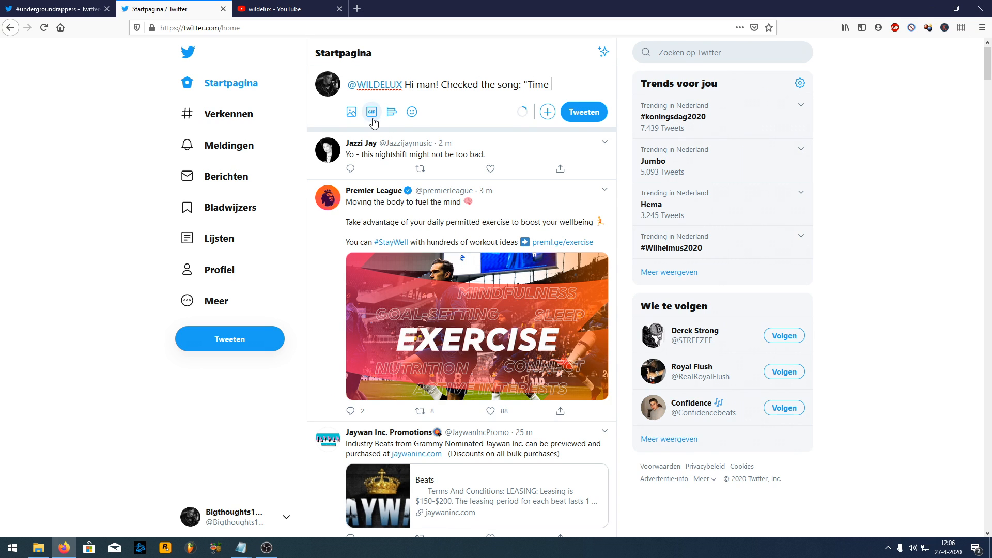
{"action": "type", "text": "Is Now\"."}
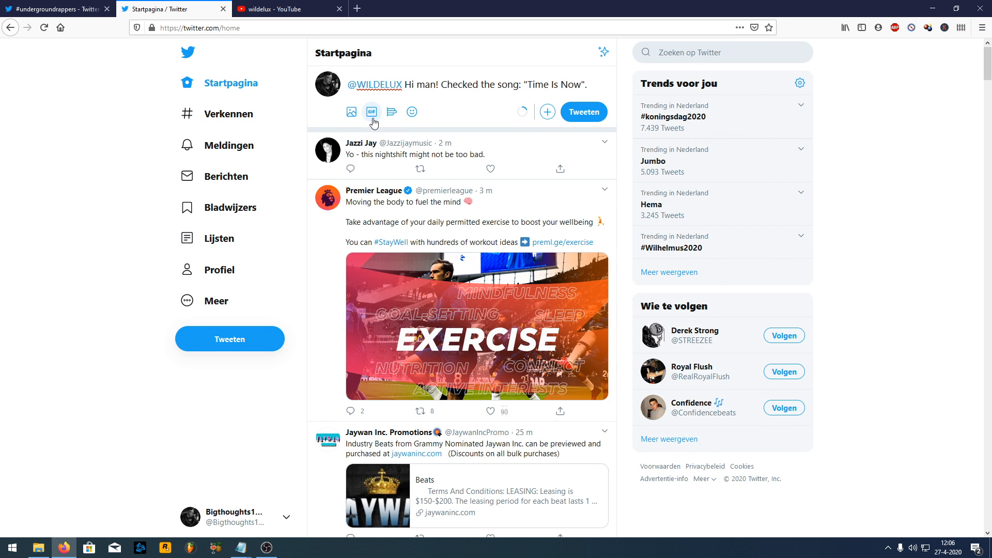
{"action": "type", "text": "I really"}
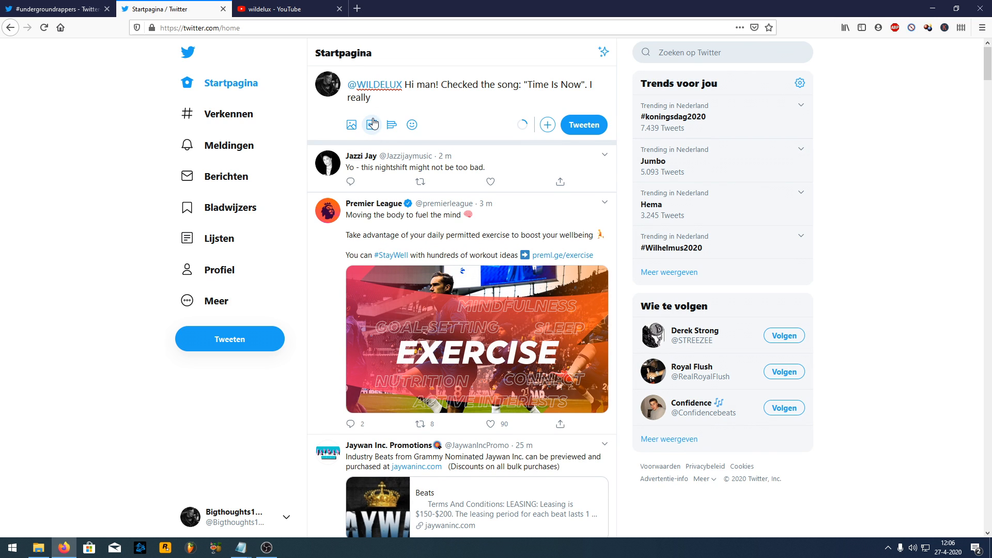
{"action": "type", "text": "like the old-school vibes and the way you approached the beat! Definitely want to hear more."}
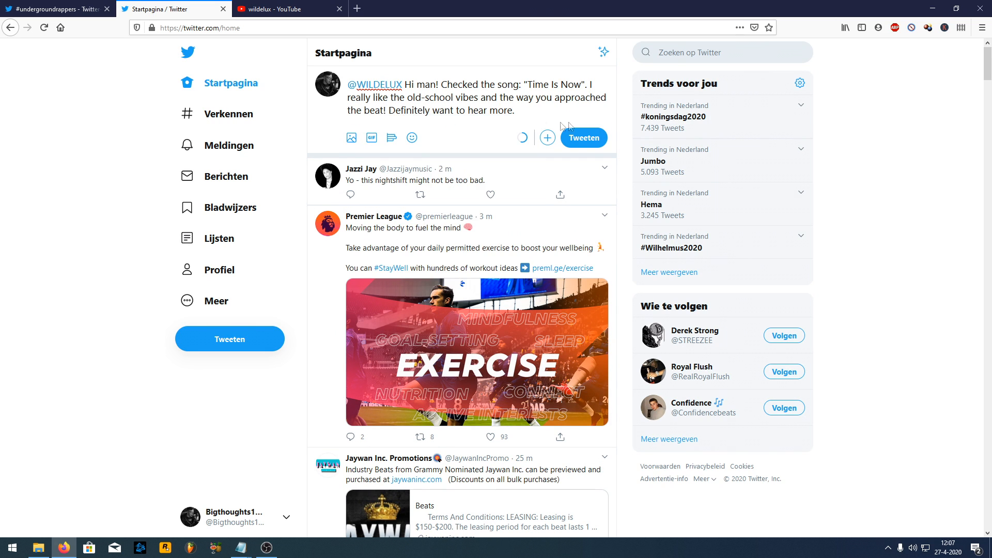
{"action": "left_click", "coordinate": [583, 137]}
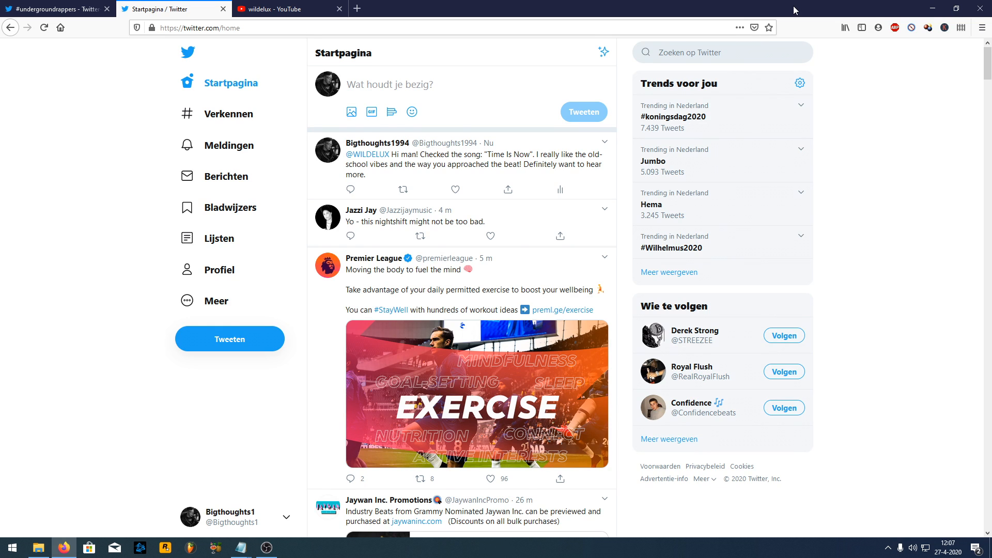
{"action": "mouse_move", "coordinate": [787, 5]}
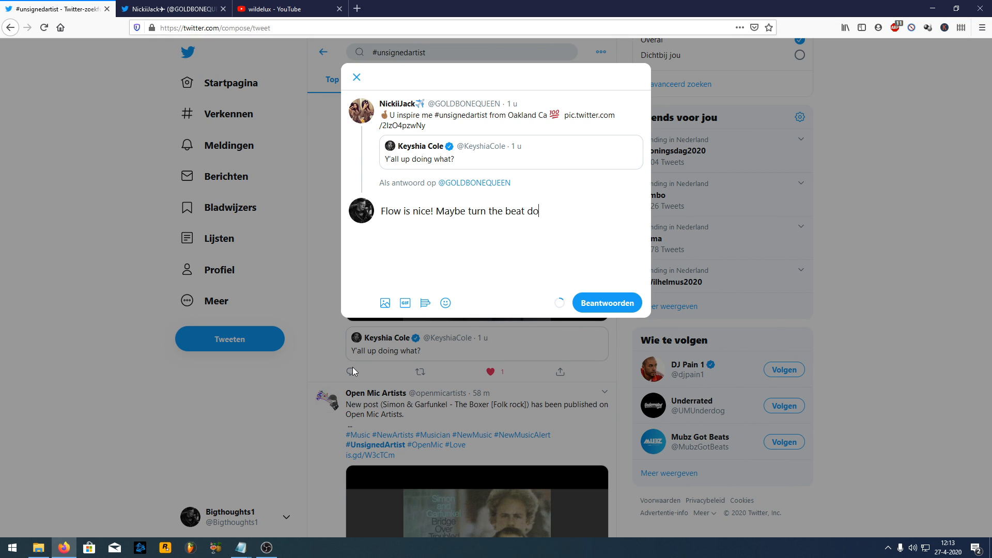
Continue the reply suggesting the beat be turned down a bit.
{"action": "type", "text": "wn a bit so the"}
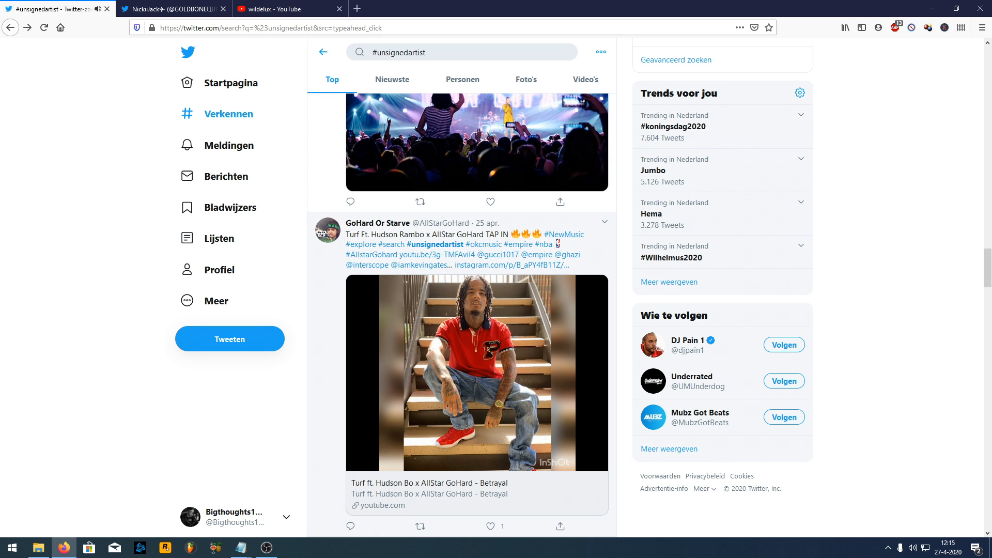
Play GoHard Or Starve's embedded Betrayal video, open their profile in a new tab and follow them.
{"action": "left_click", "coordinate": [476, 372]}
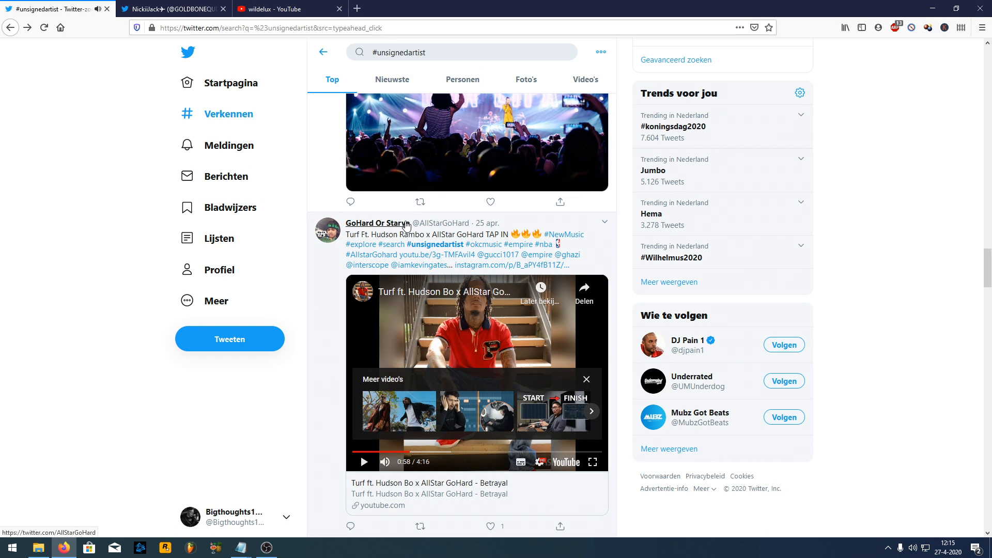
{"action": "mouse_move", "coordinate": [378, 223]}
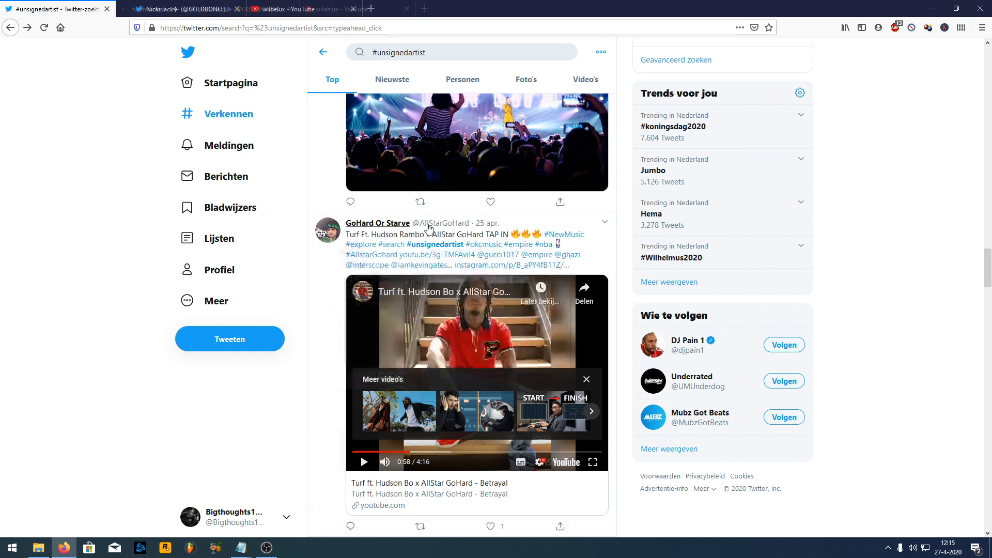
{"action": "left_click", "coordinate": [376, 223]}
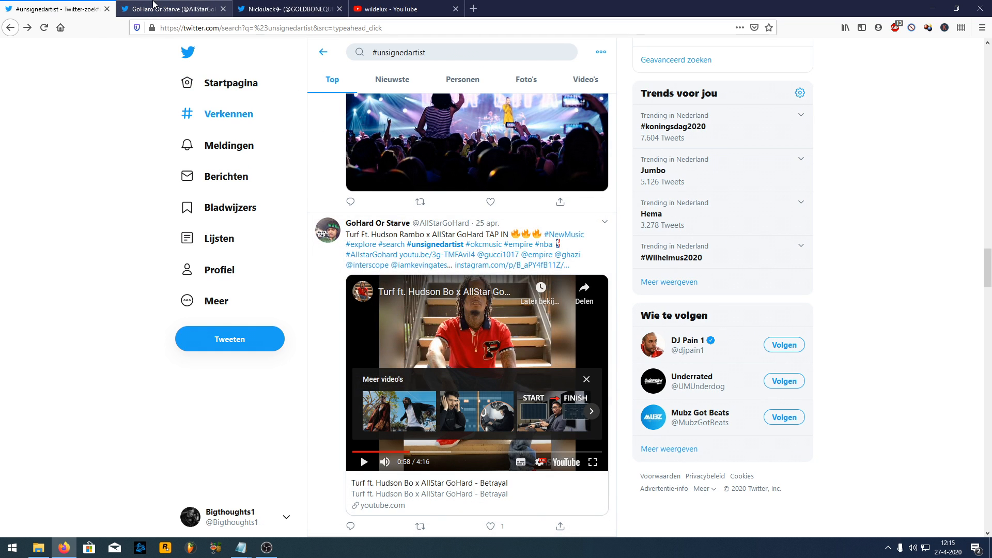
{"action": "left_click", "coordinate": [377, 224]}
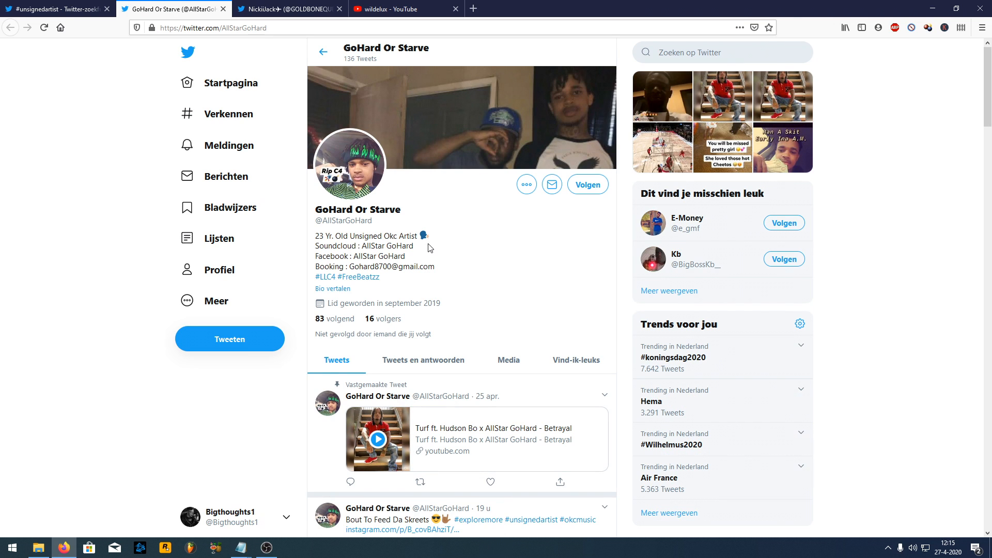
{"action": "left_click", "coordinate": [587, 184]}
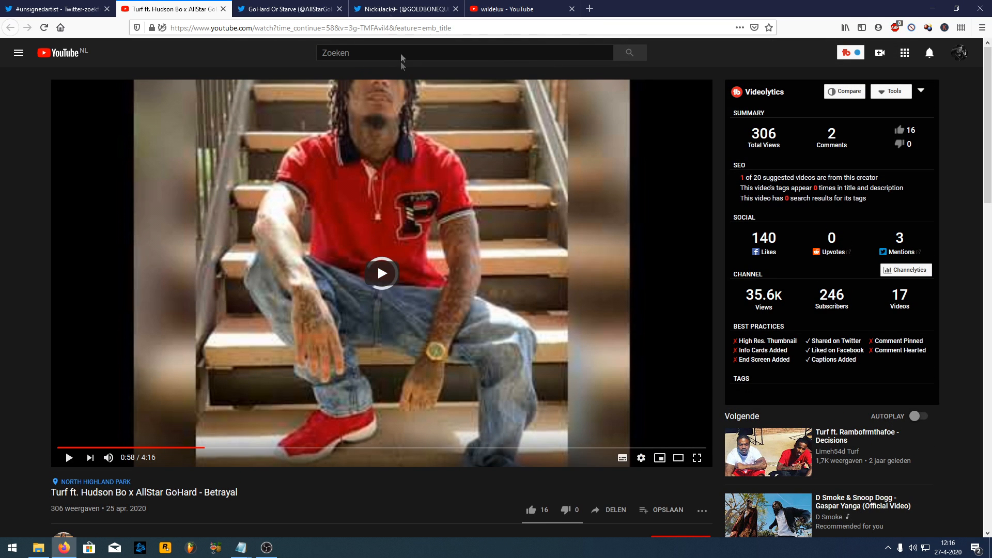
Pause the Betrayal video and select its full title 'Turf ft. Hudson Bo x AllStar GoHard - Betrayal'.
{"action": "left_click", "coordinate": [380, 272]}
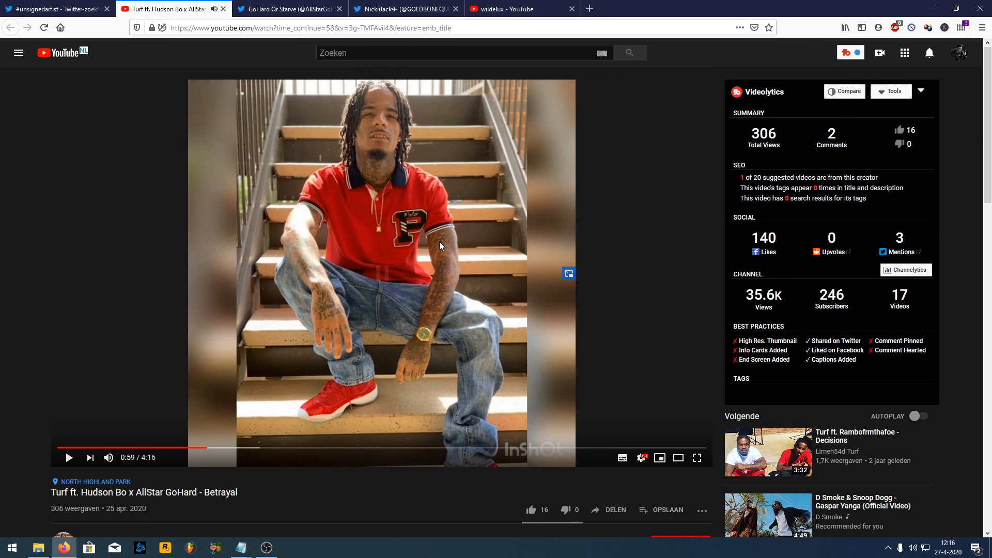
{"action": "mouse_move", "coordinate": [288, 9]}
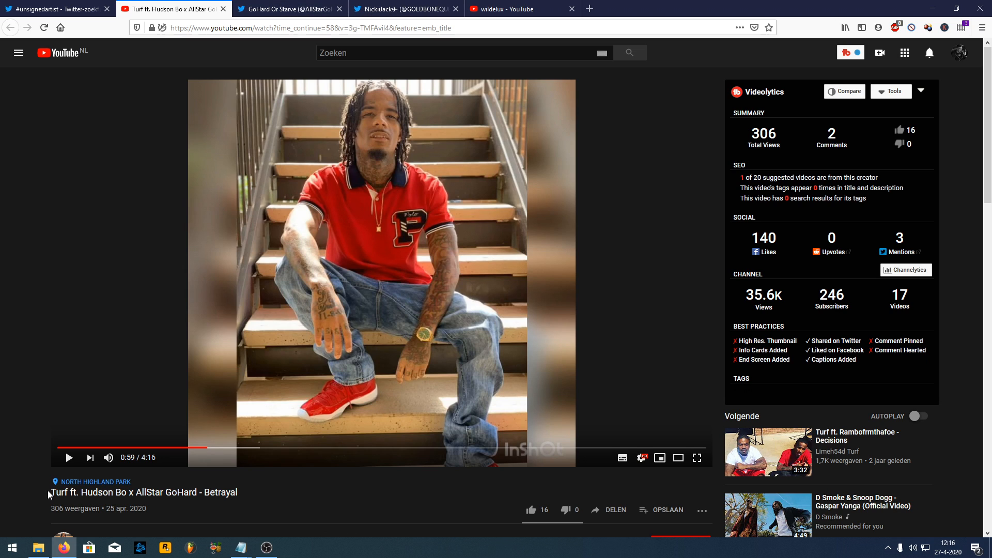
{"action": "triple_click", "coordinate": [143, 492]}
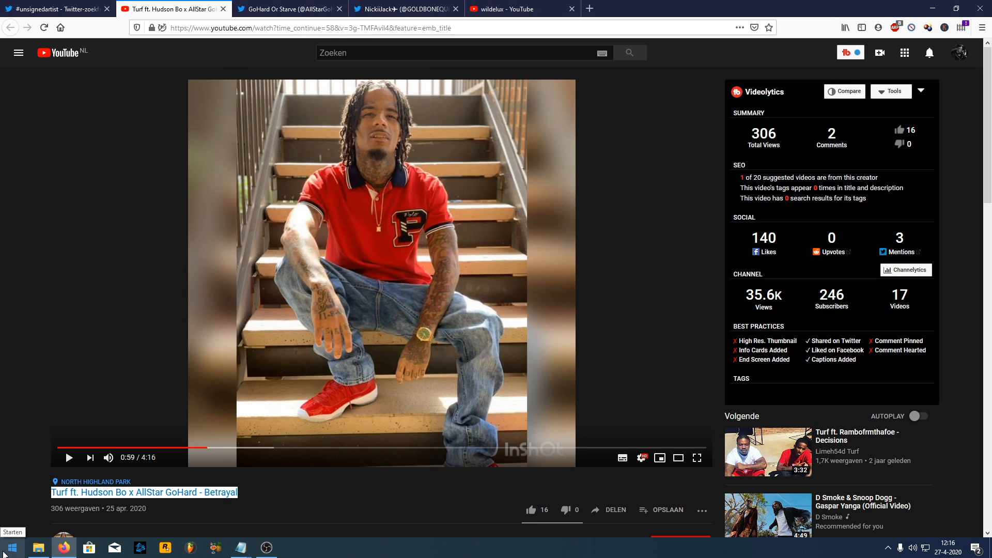
{"action": "mouse_move", "coordinate": [108, 458]}
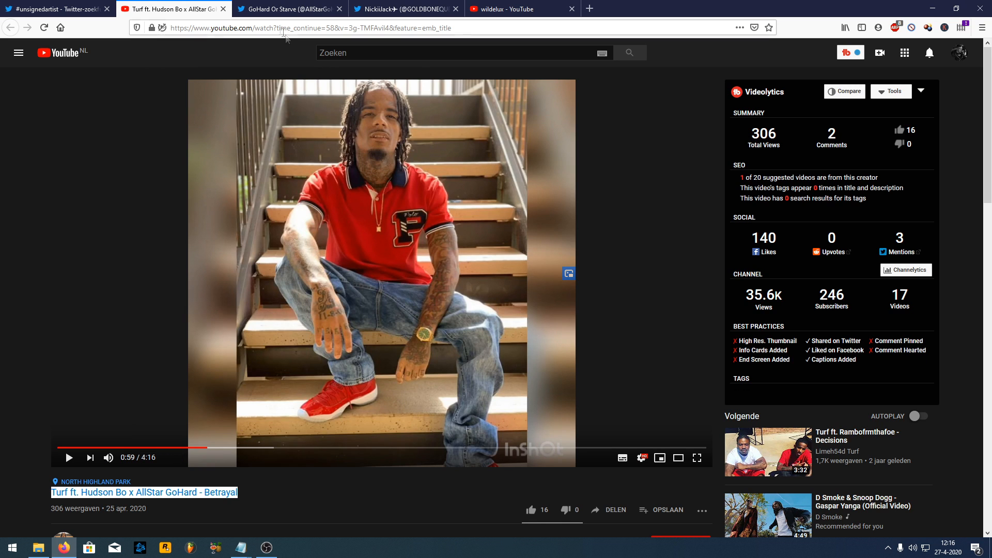
{"action": "left_click", "coordinate": [288, 10]}
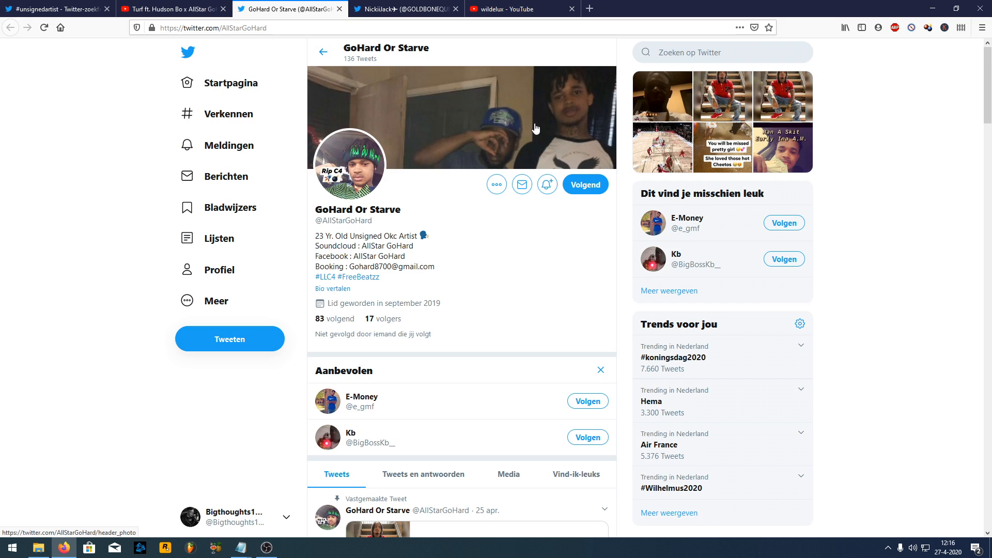
{"action": "mouse_move", "coordinate": [498, 180]}
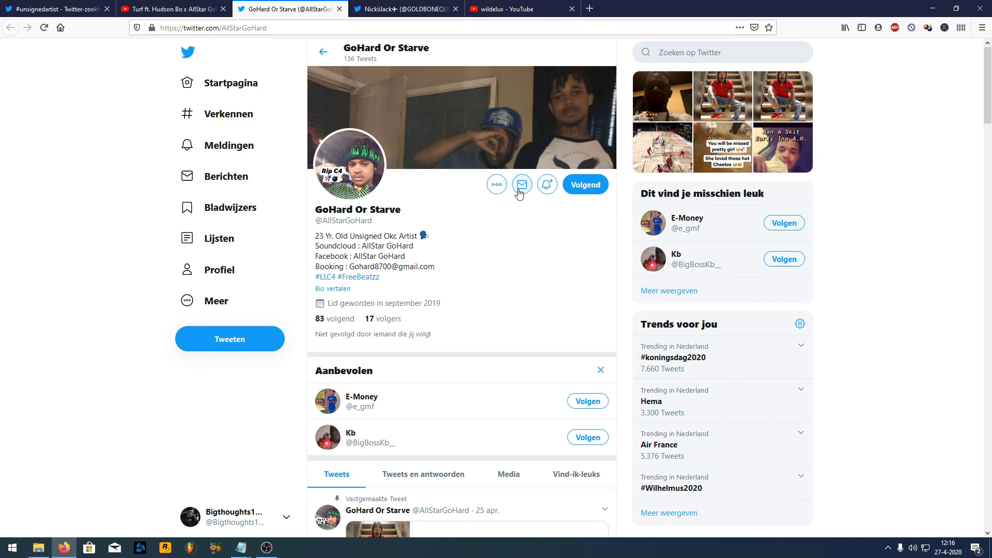
{"action": "left_click", "coordinate": [520, 184]}
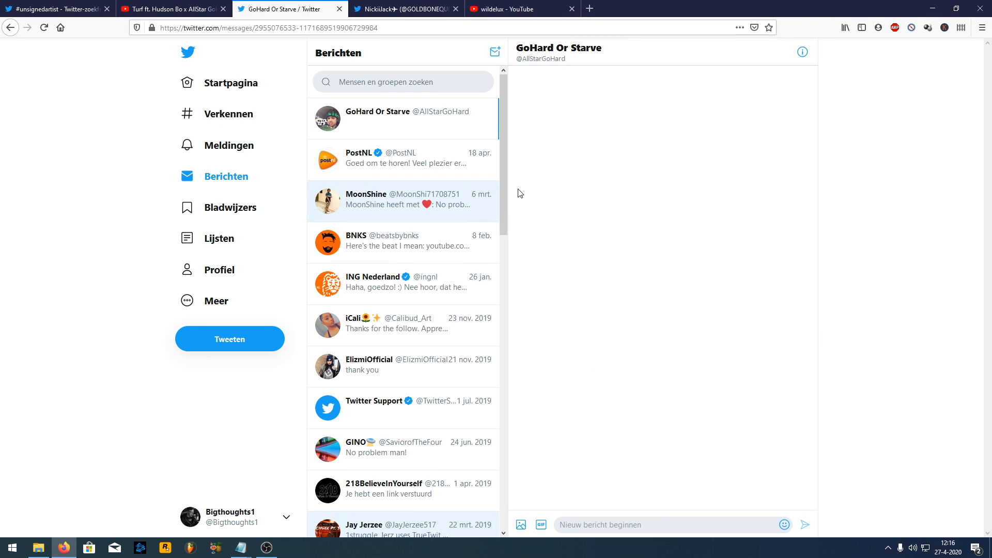
{"action": "mouse_move", "coordinate": [569, 133]}
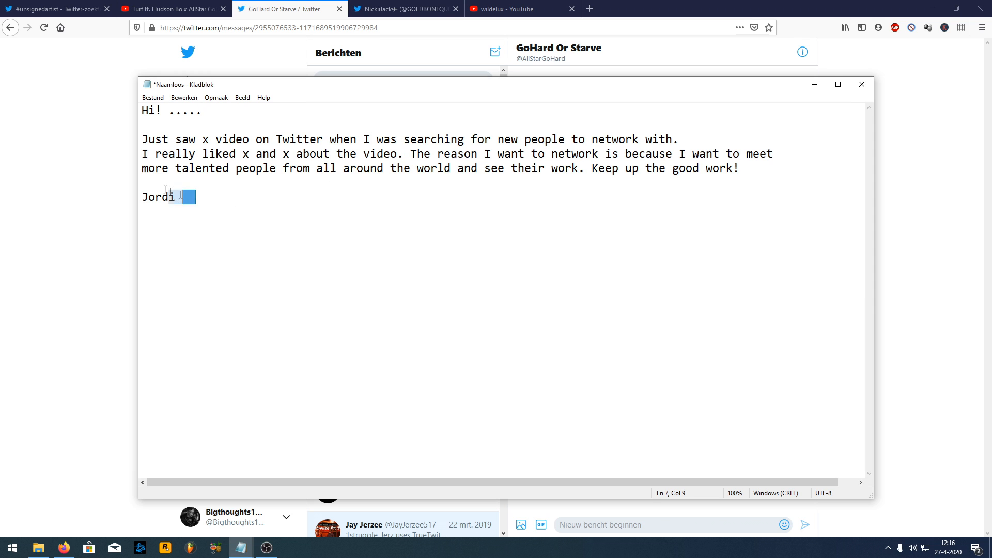
{"action": "key", "text": "ctrl+a"}
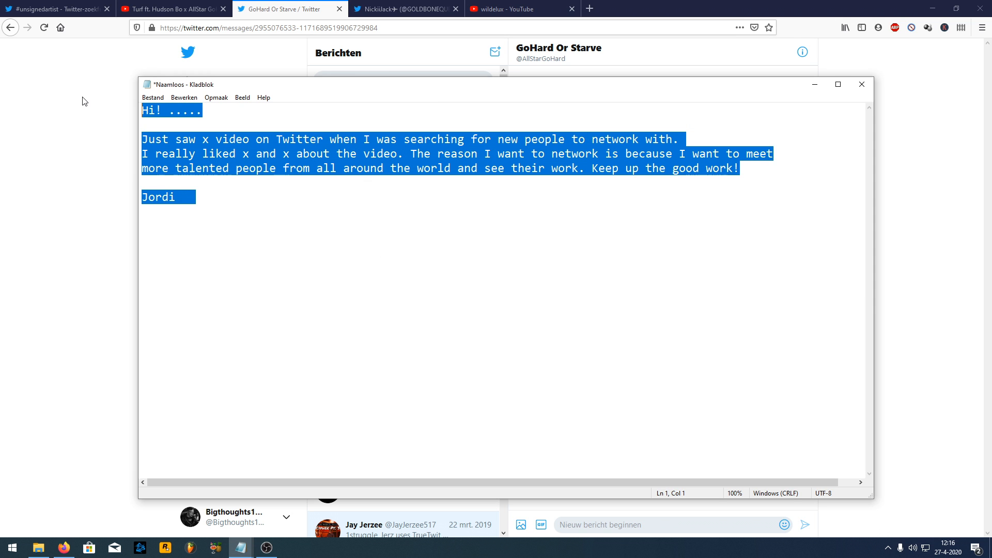
{"action": "mouse_move", "coordinate": [831, 317]}
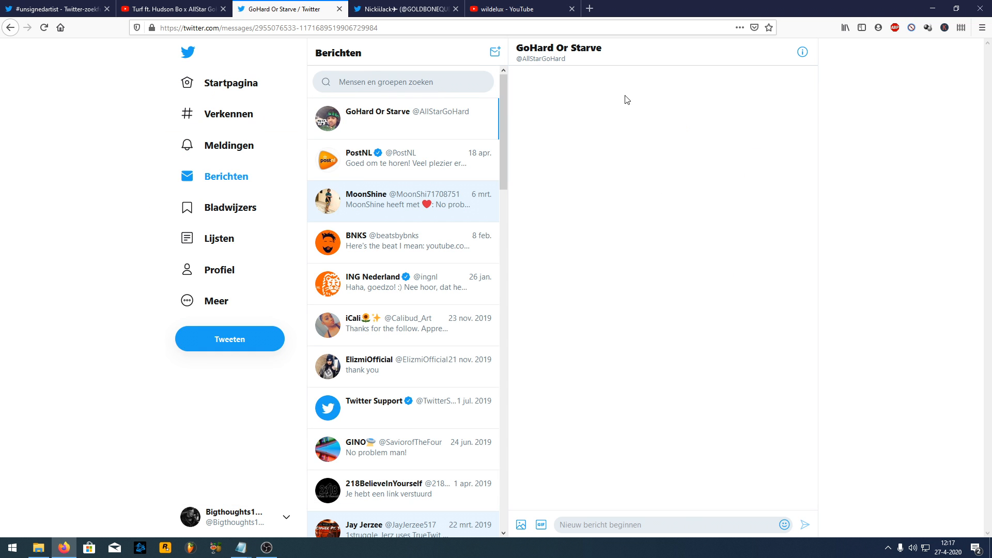
Send GoHard Or Starve the template message personalised with their name and 'Turf ft. Hudson Bo x AllStar GoHard - Betrayal'.
{"action": "left_click", "coordinate": [671, 525]}
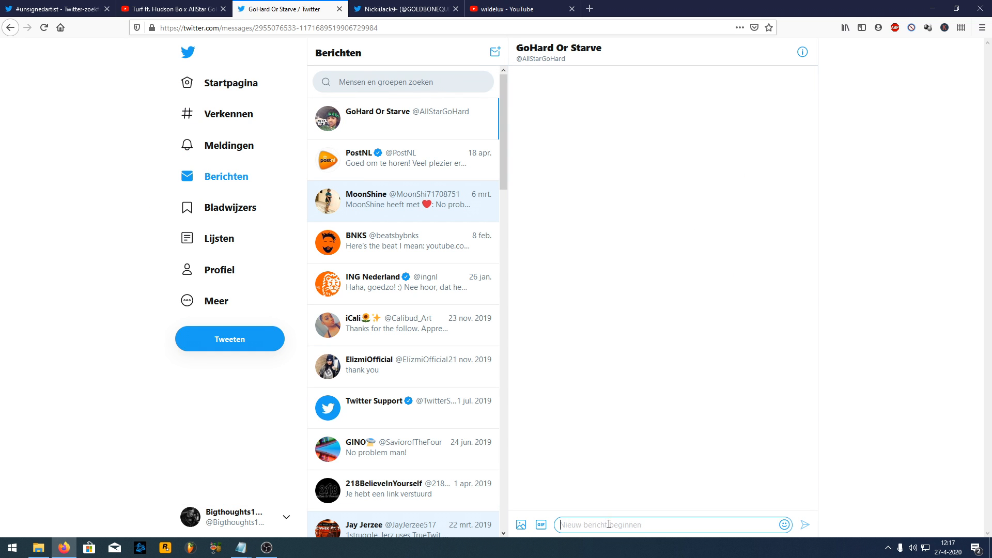
{"action": "type", "text": "people to network with."}
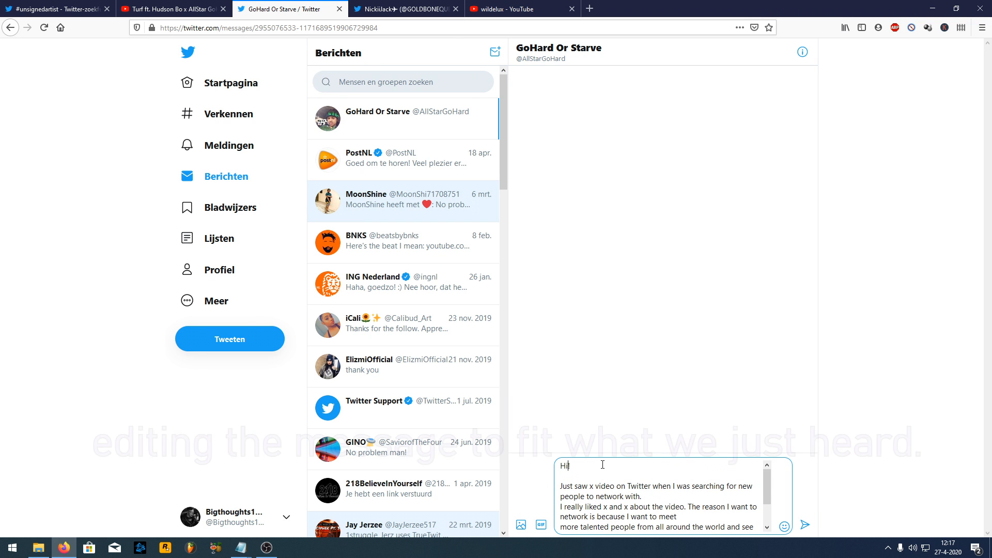
{"action": "type", "text": "GoHard !"}
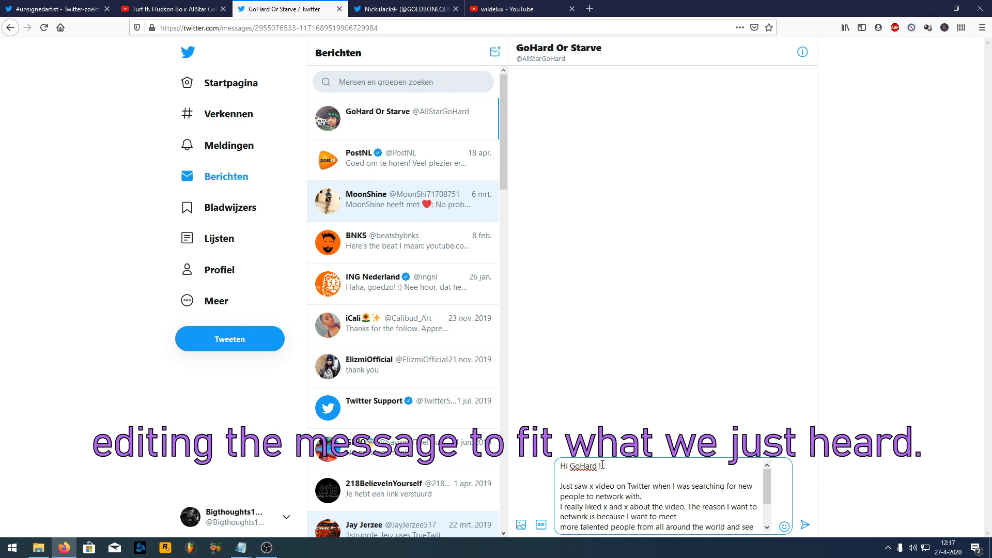
{"action": "type", "text": "Or Starve"}
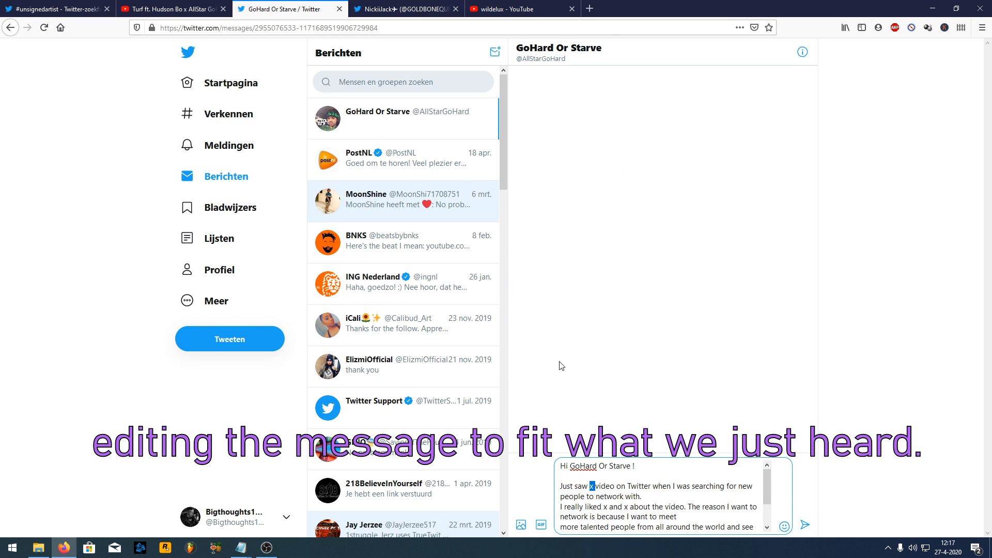
{"action": "type", "text": "Turf ft. Hudson Bo x AllStar GoHard - Betrayal"}
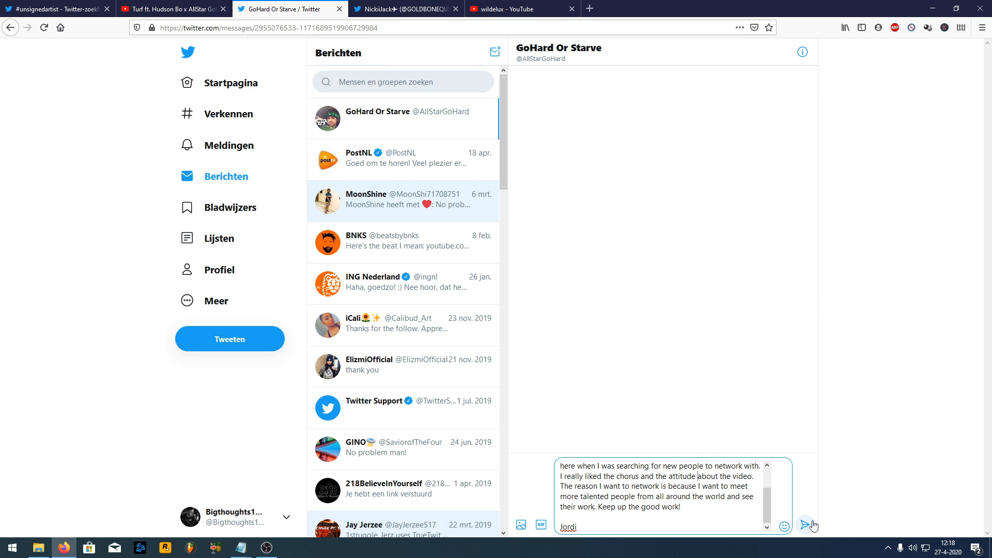
{"action": "left_click", "coordinate": [804, 526]}
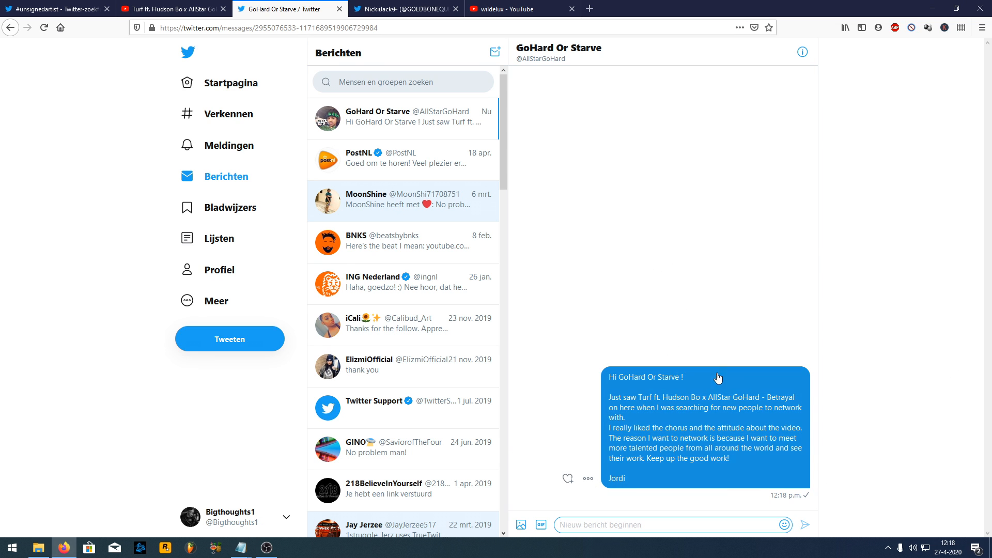
{"action": "mouse_move", "coordinate": [674, 377]}
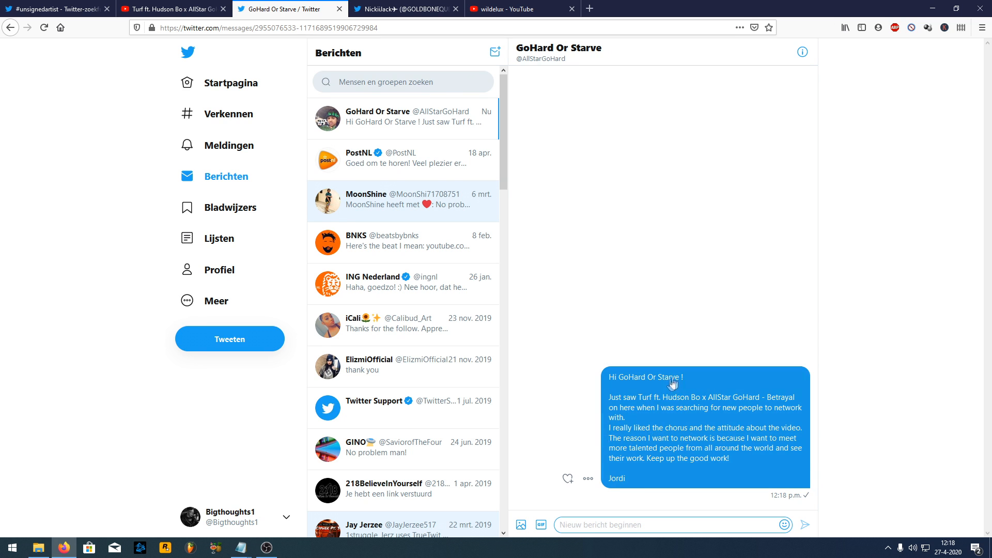
{"action": "mouse_move", "coordinate": [756, 256]}
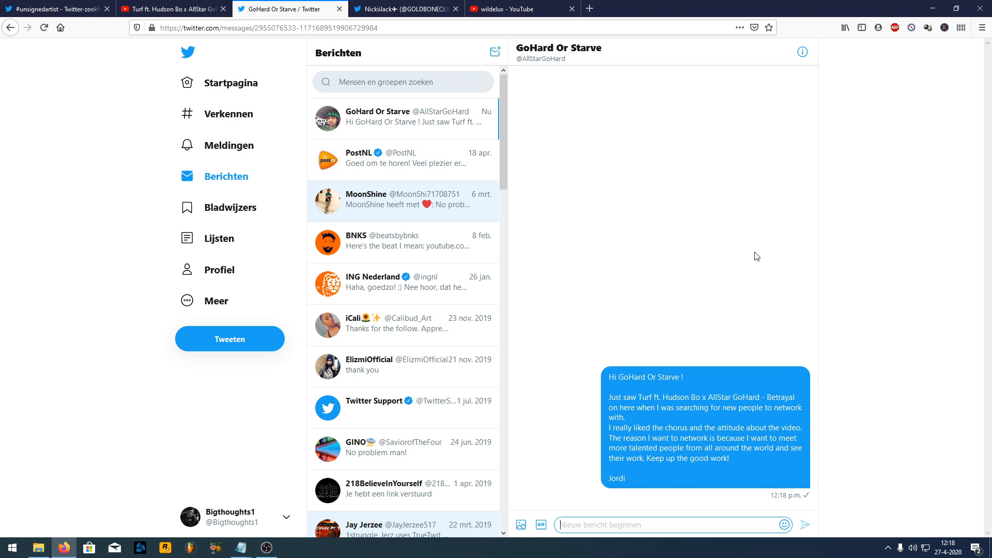
{"action": "mouse_move", "coordinate": [610, 455]}
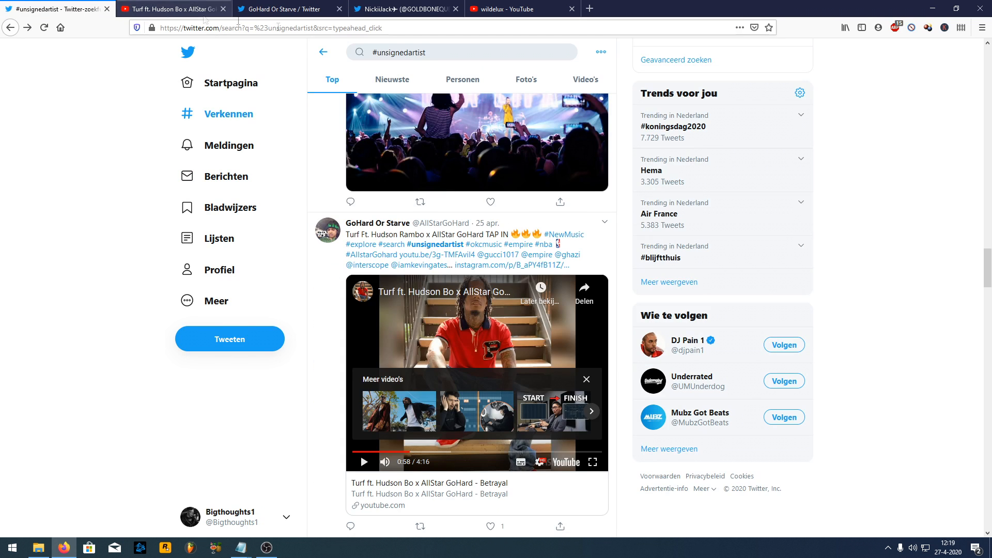
Reply to the tweet with 'Keep up the good work man! The chorus was nice on this one'.
{"action": "scroll", "scroll_direction": "down", "scroll_amount": 3}
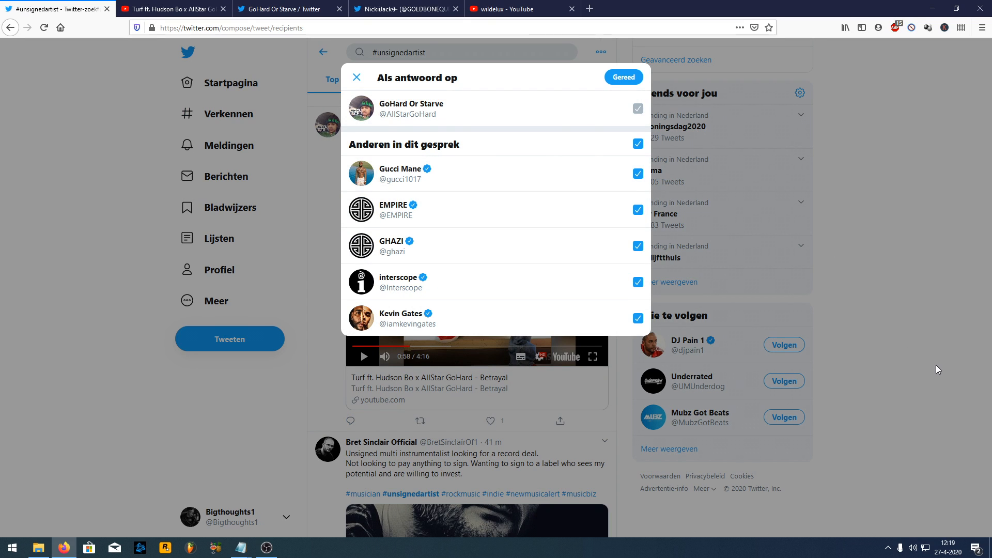
{"action": "left_click", "coordinate": [622, 76]}
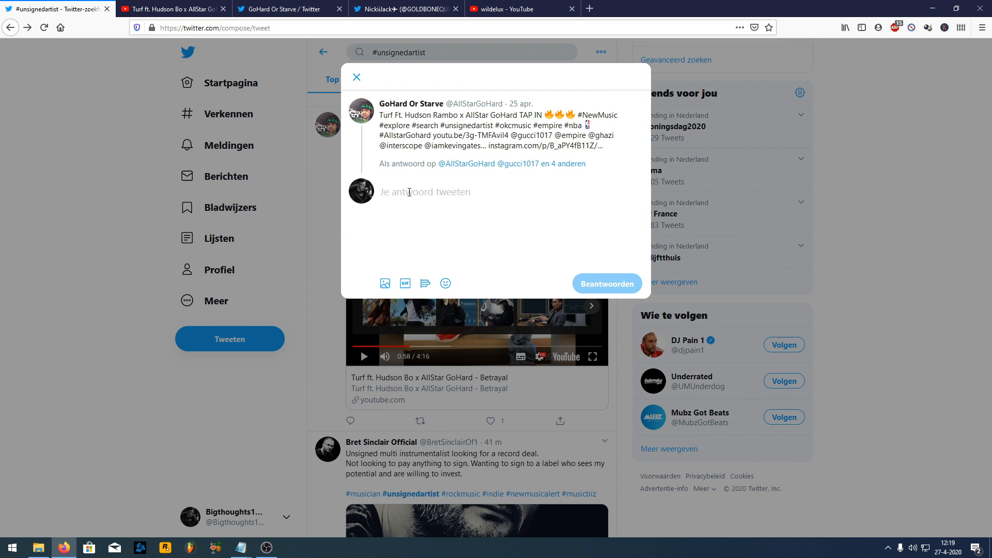
{"action": "type", "text": "Keep up the f"}
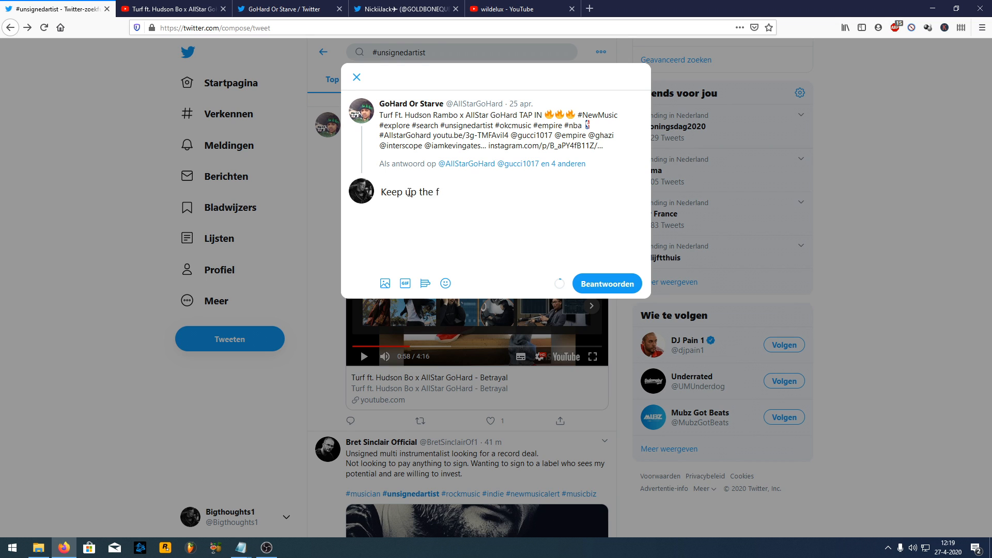
{"action": "type", "text": "good work man!"}
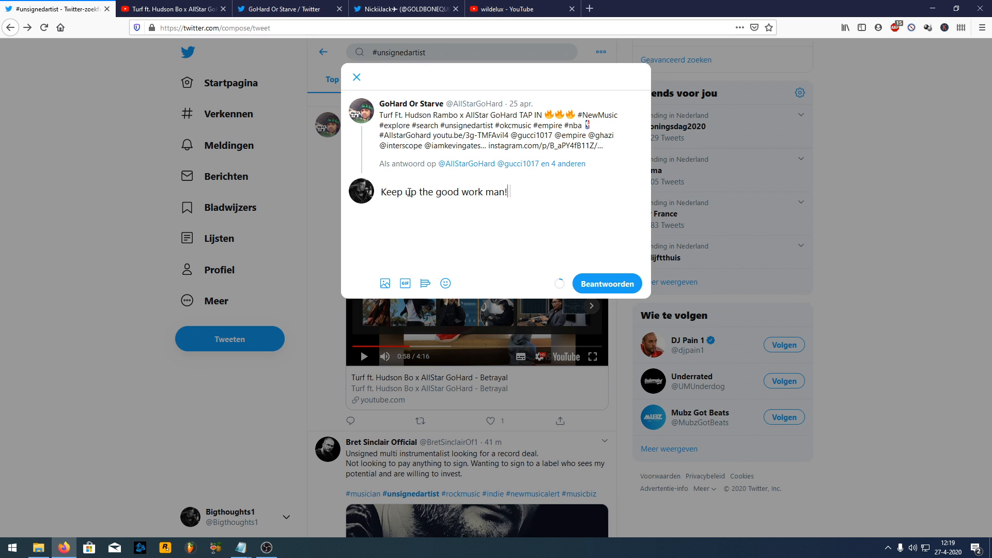
{"action": "type", "text": "The chorus was nice"}
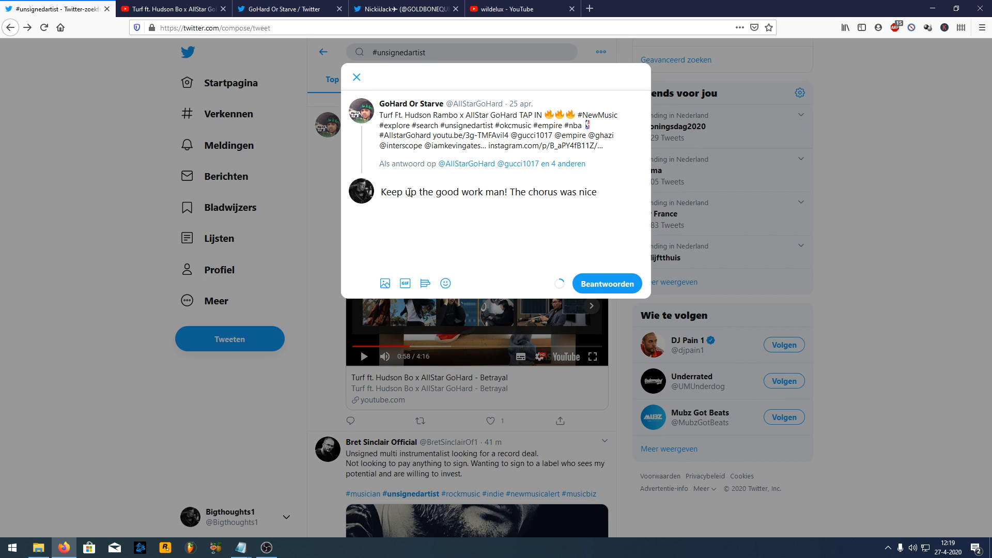
{"action": "type", "text": "on this one"}
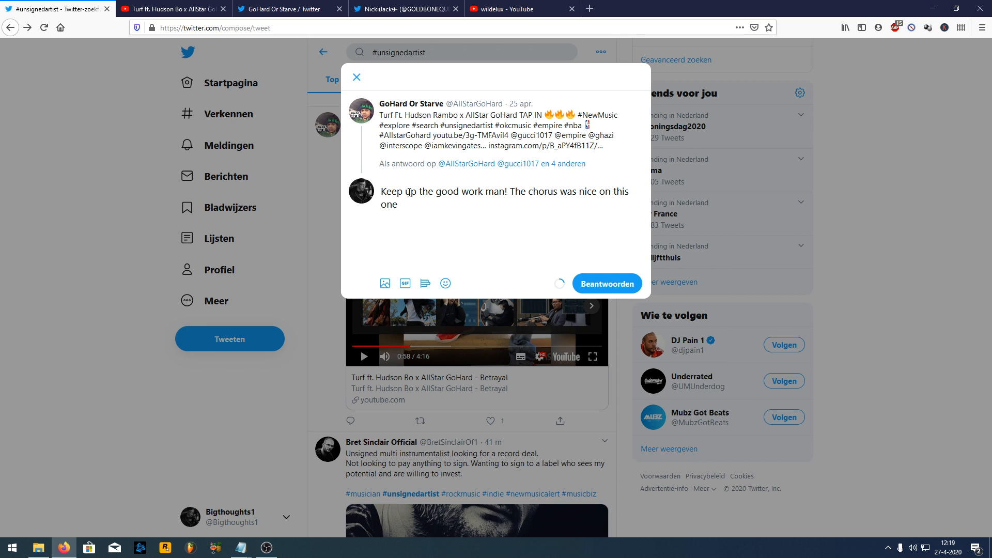
{"action": "left_click", "coordinate": [607, 283]}
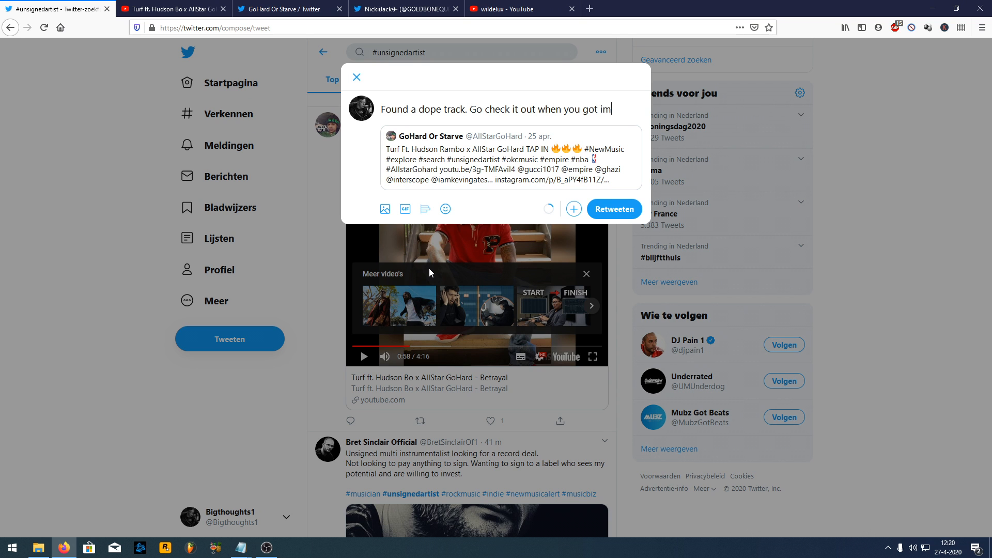
Post the quote retweet recommending the Betrayal track.
{"action": "left_click", "coordinate": [613, 209]}
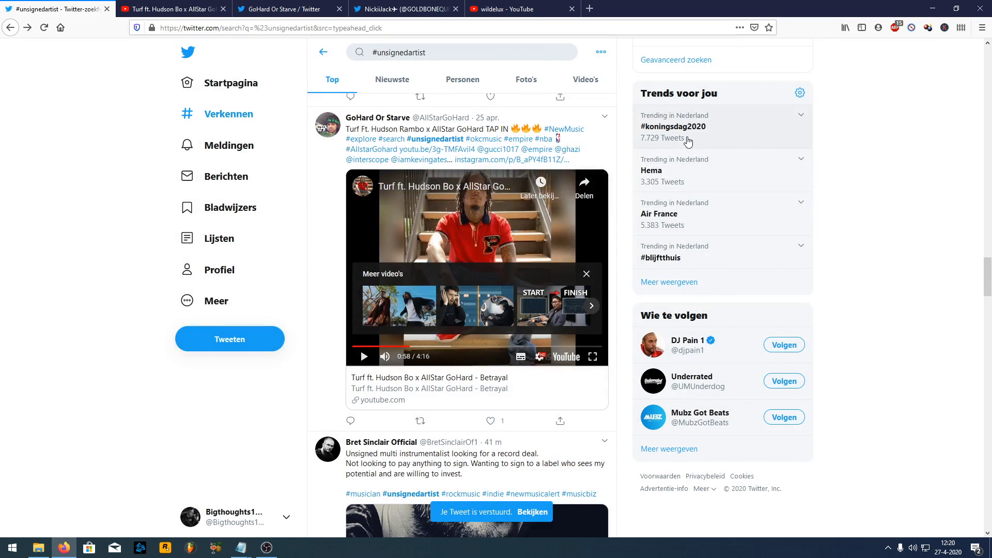
Scroll the #unsignedartist results down to Blueprint2xx's video tweet and watch it.
{"action": "scroll", "scroll_direction": "down", "scroll_amount": 3}
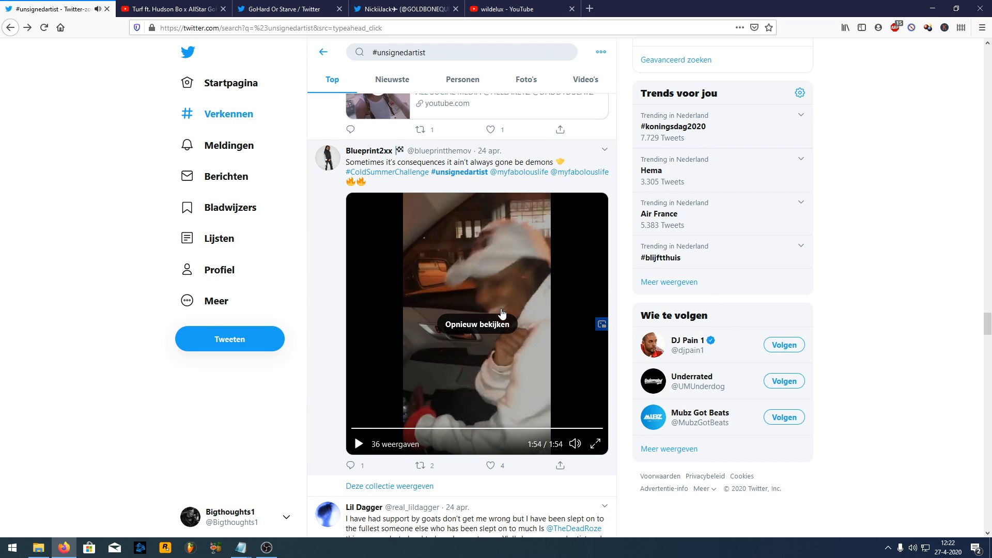
{"action": "mouse_move", "coordinate": [586, 57]}
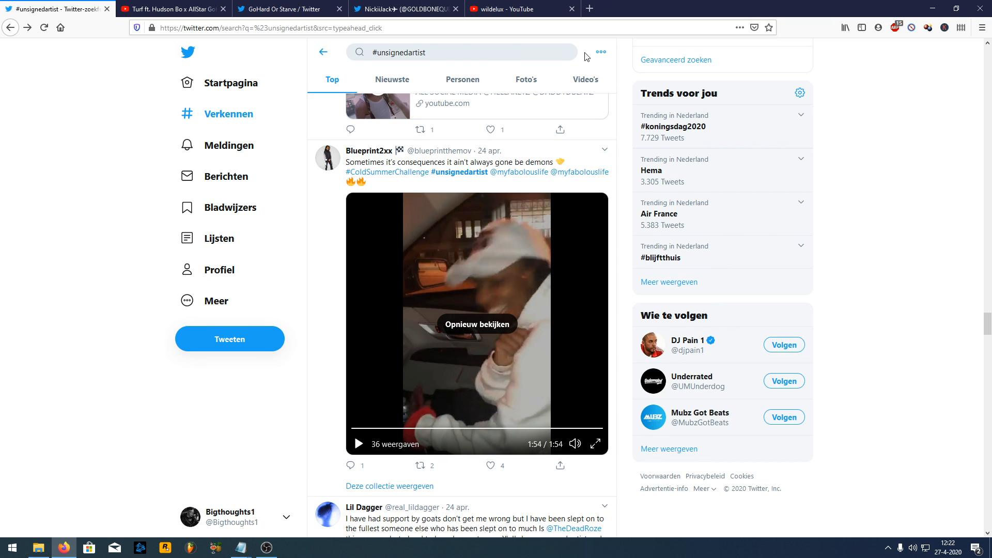
{"action": "mouse_move", "coordinate": [509, 225]}
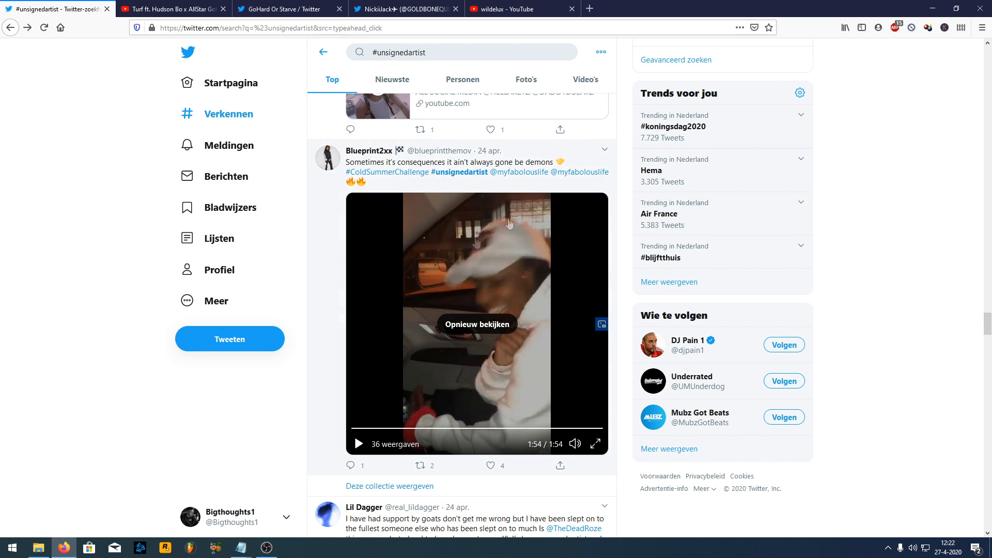
{"action": "mouse_move", "coordinate": [483, 312]}
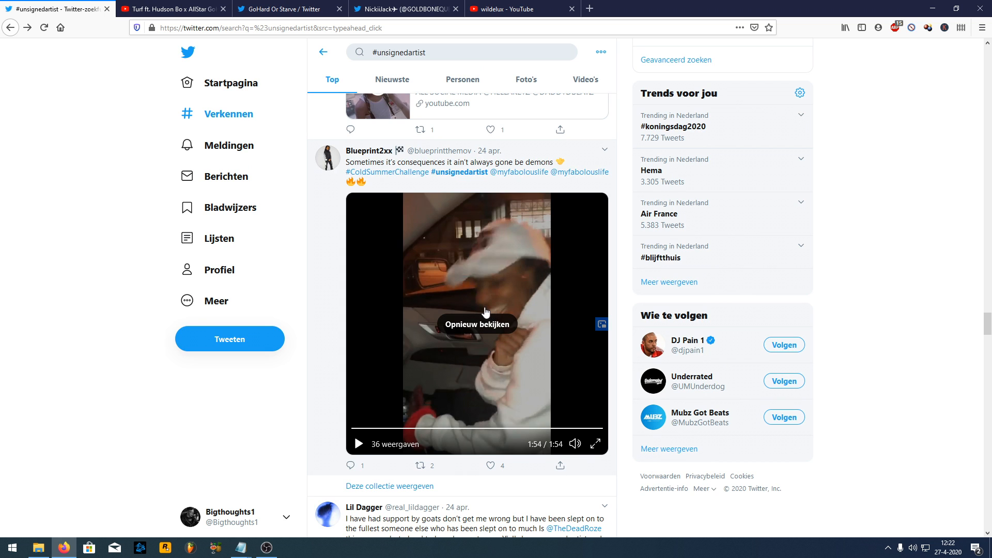
{"action": "mouse_move", "coordinate": [435, 280]}
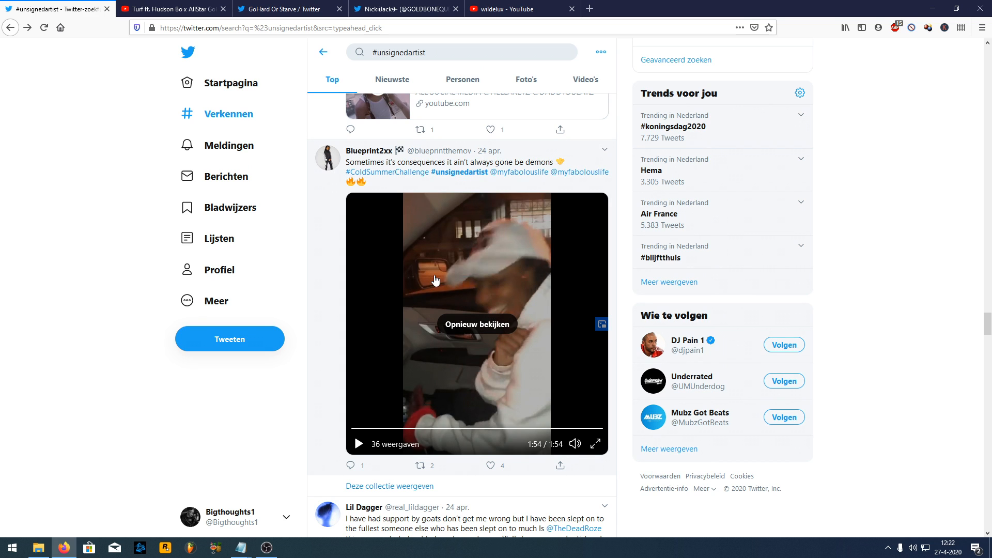
{"action": "mouse_move", "coordinate": [505, 240]}
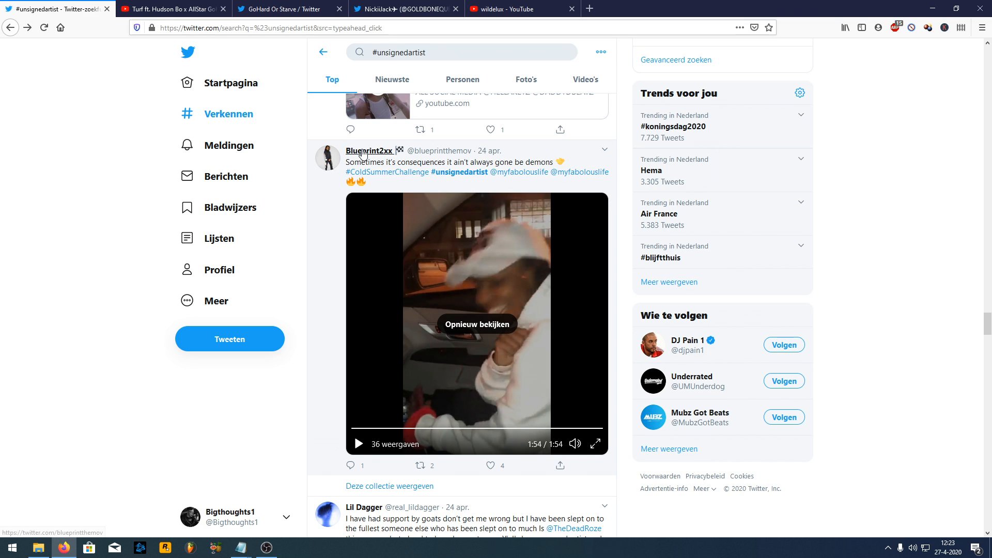
{"action": "right_click", "coordinate": [365, 151]}
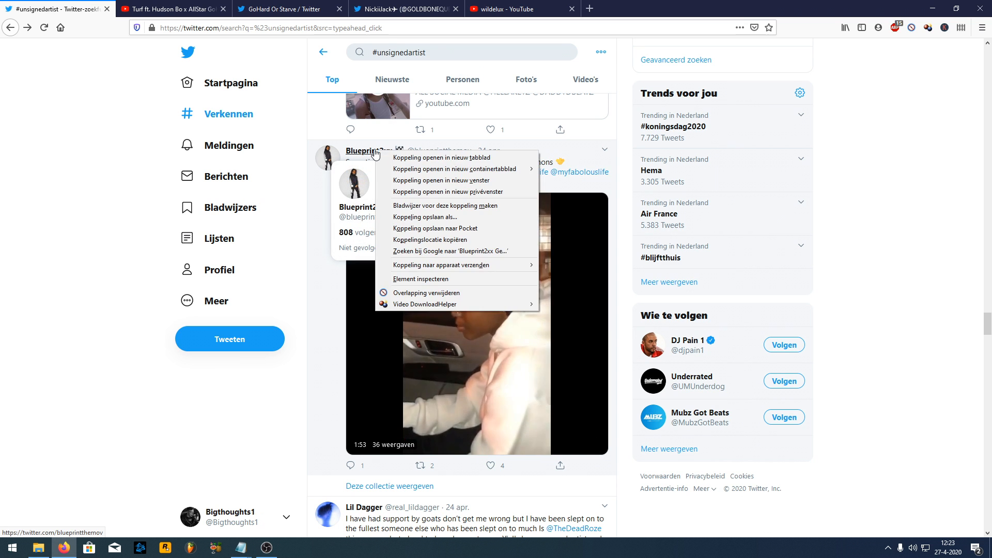
{"action": "left_click", "coordinate": [441, 157]}
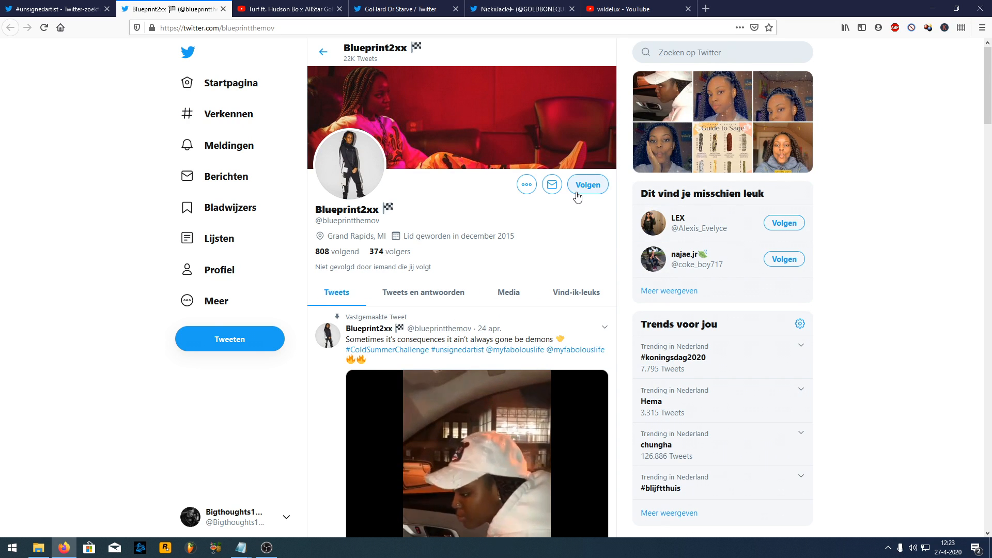
{"action": "left_click", "coordinate": [587, 184]}
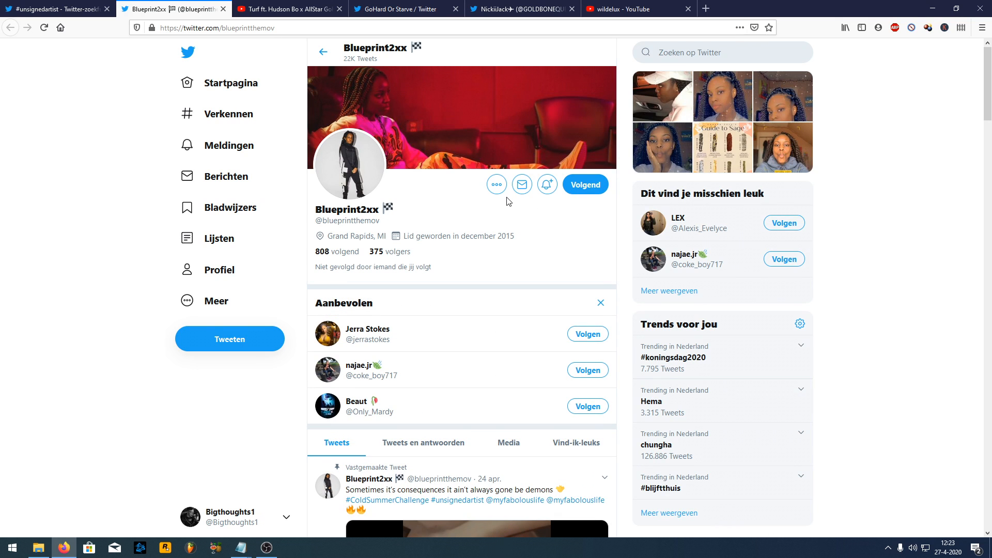
{"action": "left_click", "coordinate": [585, 184]}
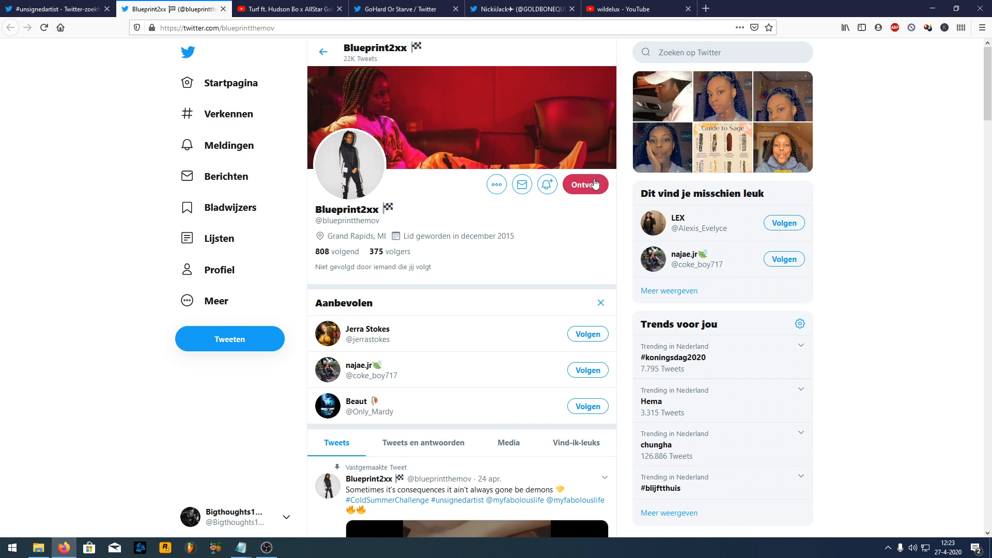
{"action": "left_click", "coordinate": [521, 184]}
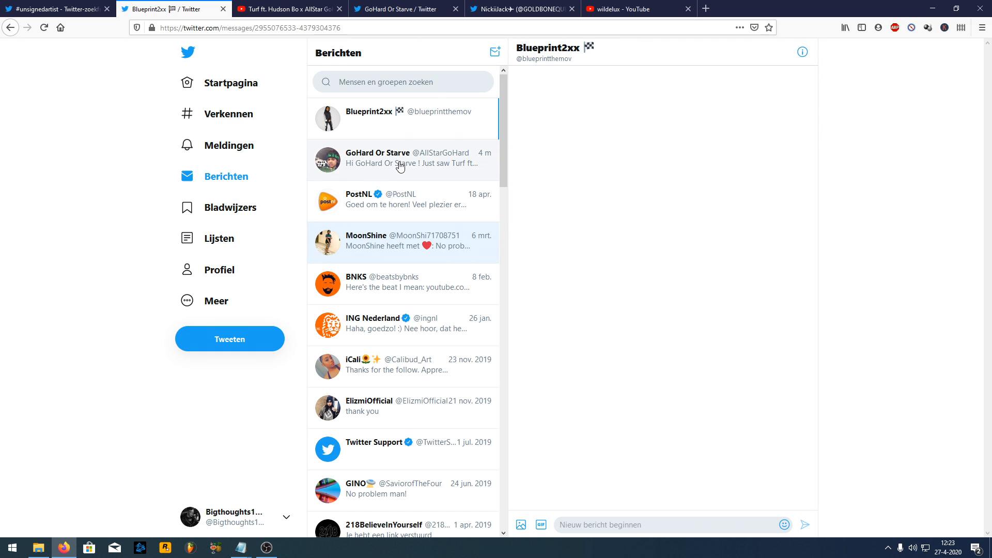
{"action": "mouse_move", "coordinate": [346, 153]}
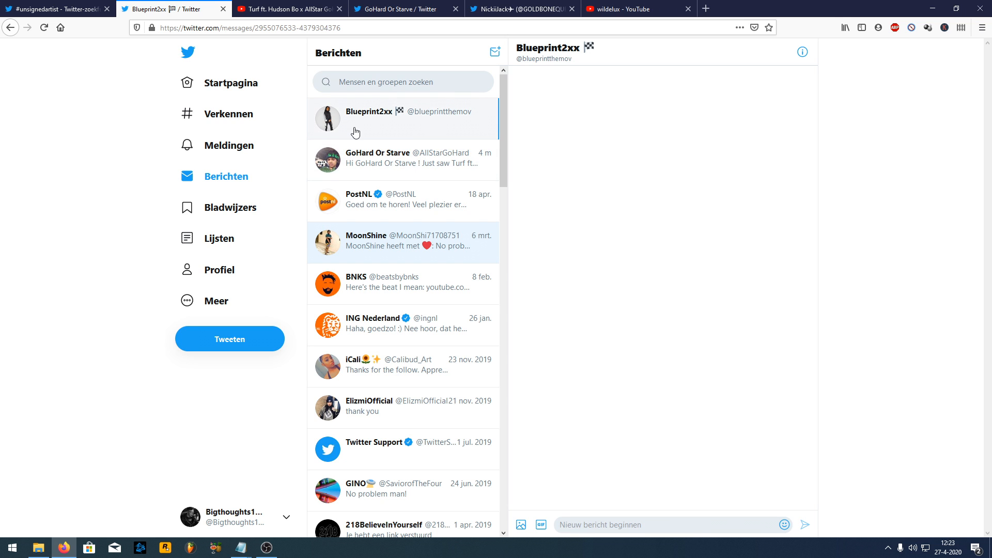
{"action": "mouse_move", "coordinate": [370, 130]}
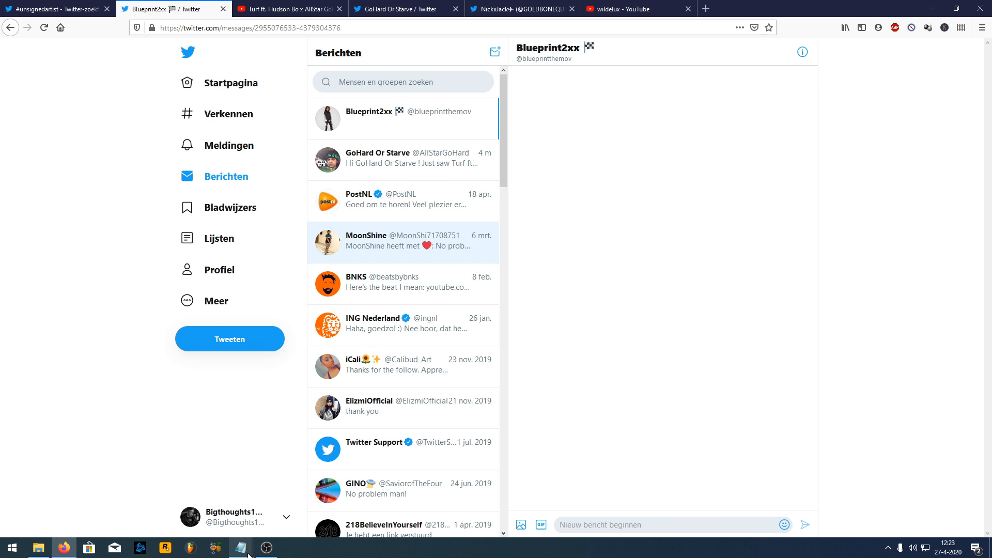
{"action": "mouse_move", "coordinate": [239, 548]}
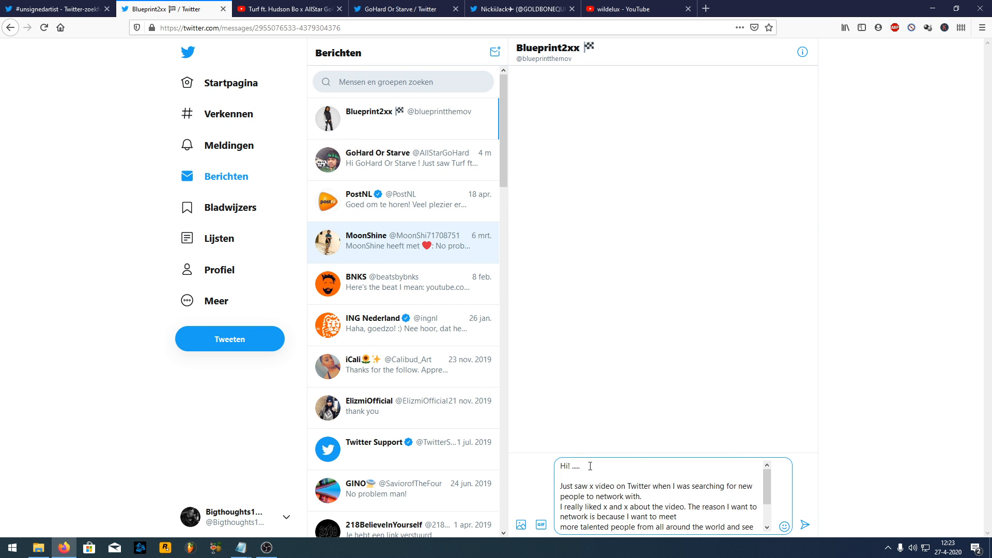
Switch back to the Notepad tab holding the networking template.
{"action": "left_click", "coordinate": [57, 9]}
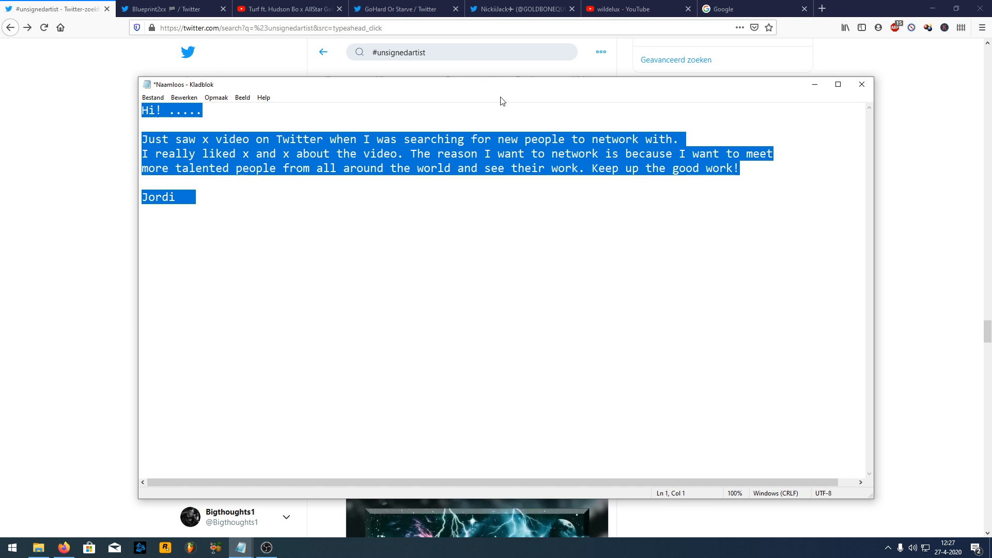
{"action": "mouse_move", "coordinate": [815, 84]}
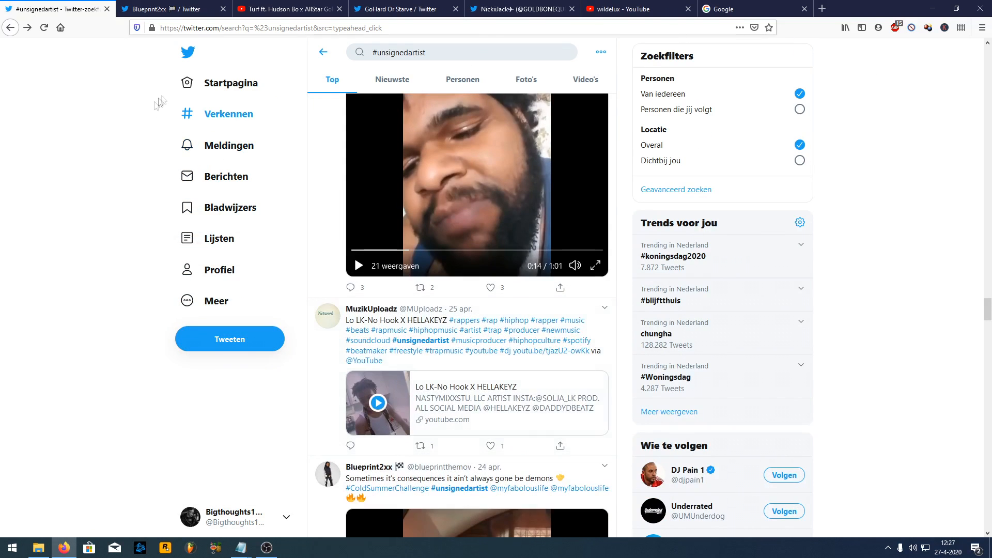
Scroll back to Blueprint2xx's video tweet and play the video again.
{"action": "scroll", "scroll_direction": "down", "scroll_amount": 3}
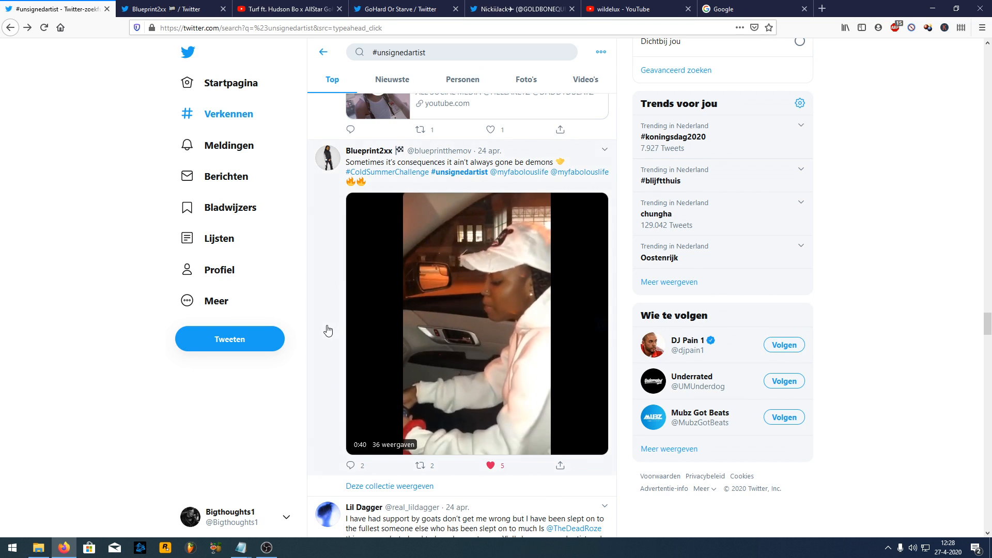
{"action": "left_click", "coordinate": [476, 322]}
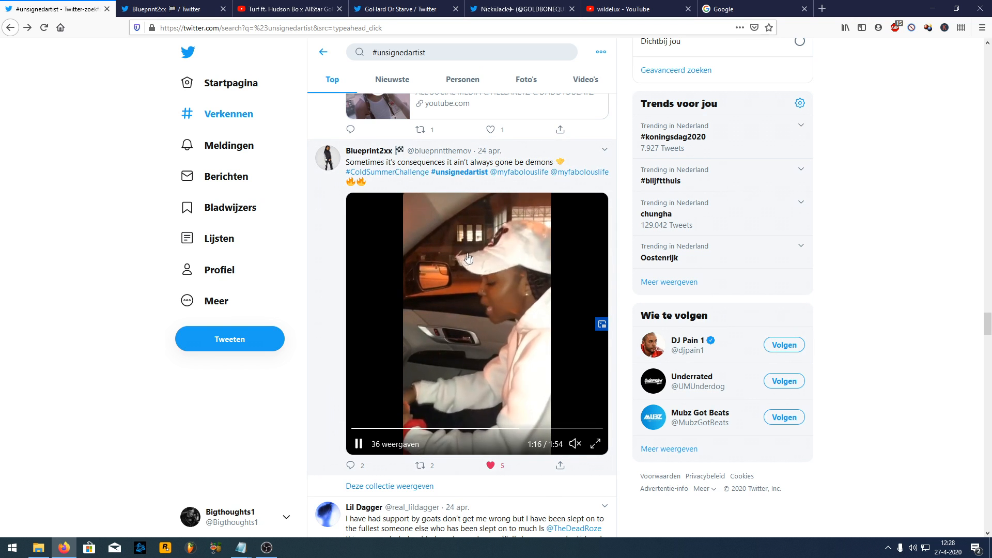